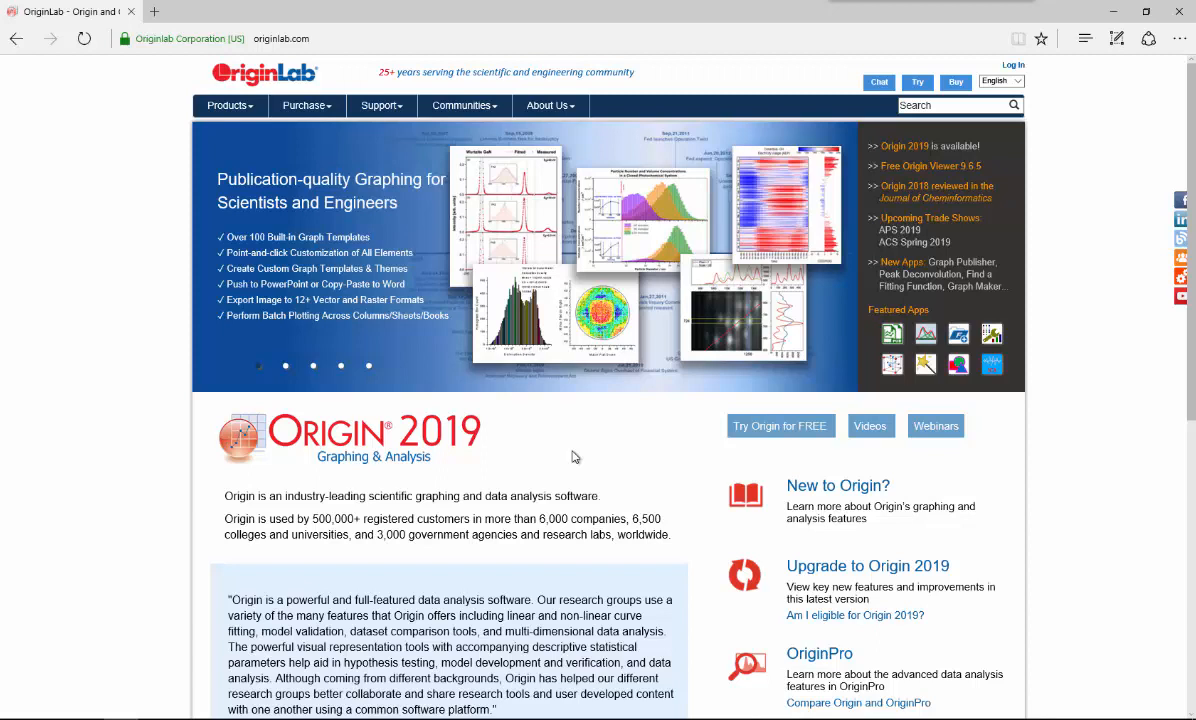
Follow the Log In link at the top right of the OriginLab home page
click(1012, 64)
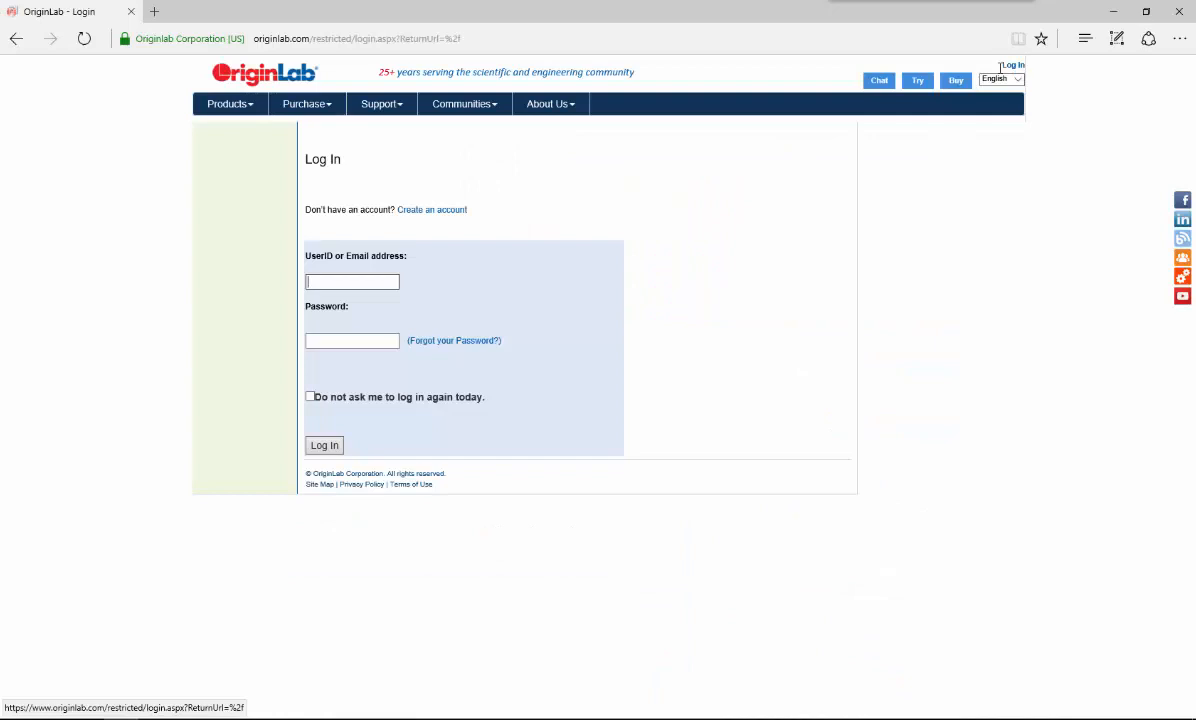
text(User_Login)
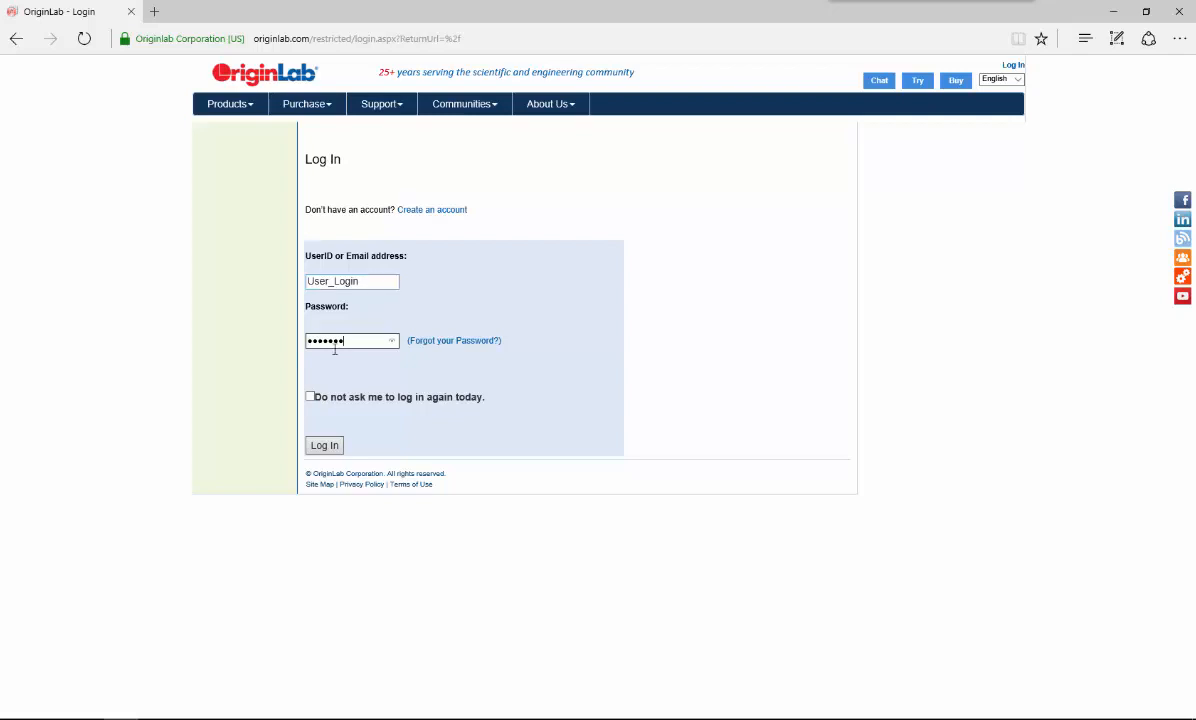
click(324, 445)
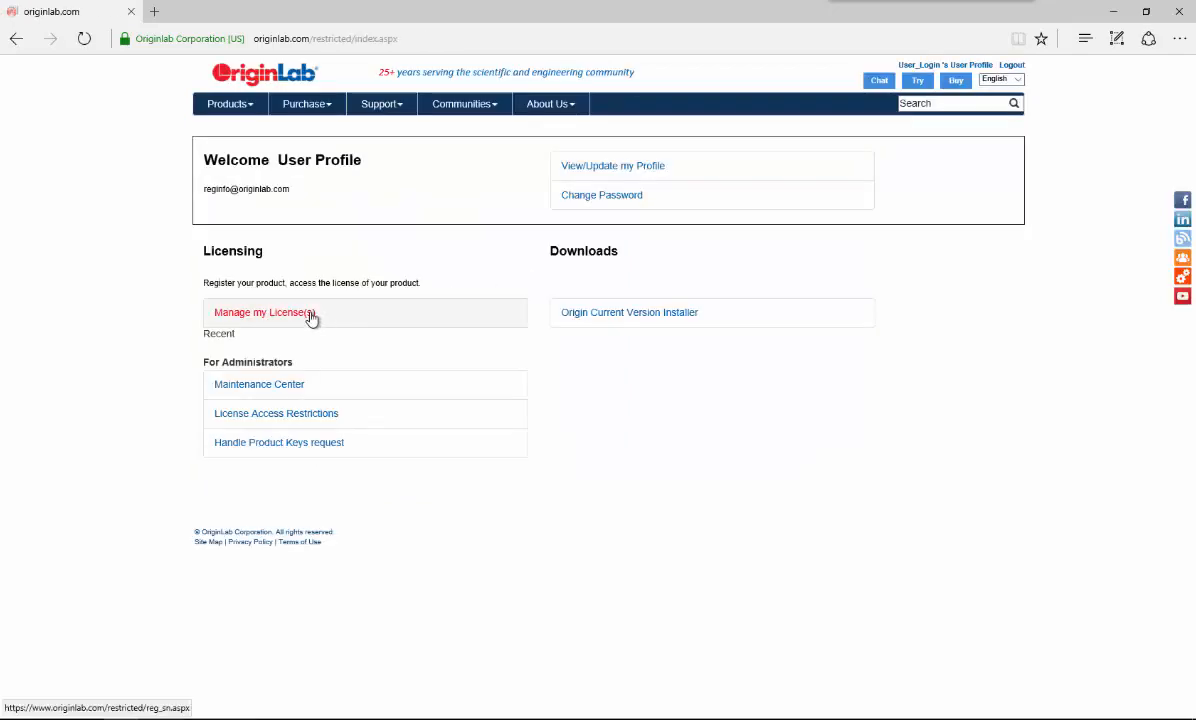
click(263, 312)
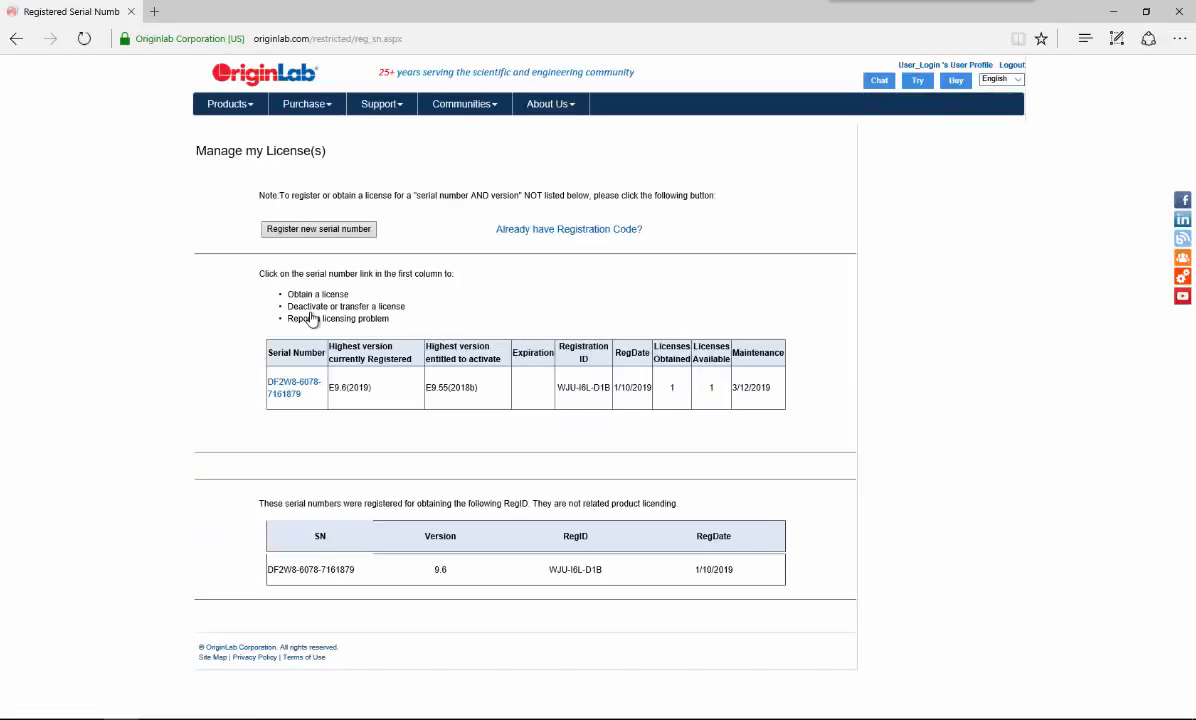
mouse_move(323, 413)
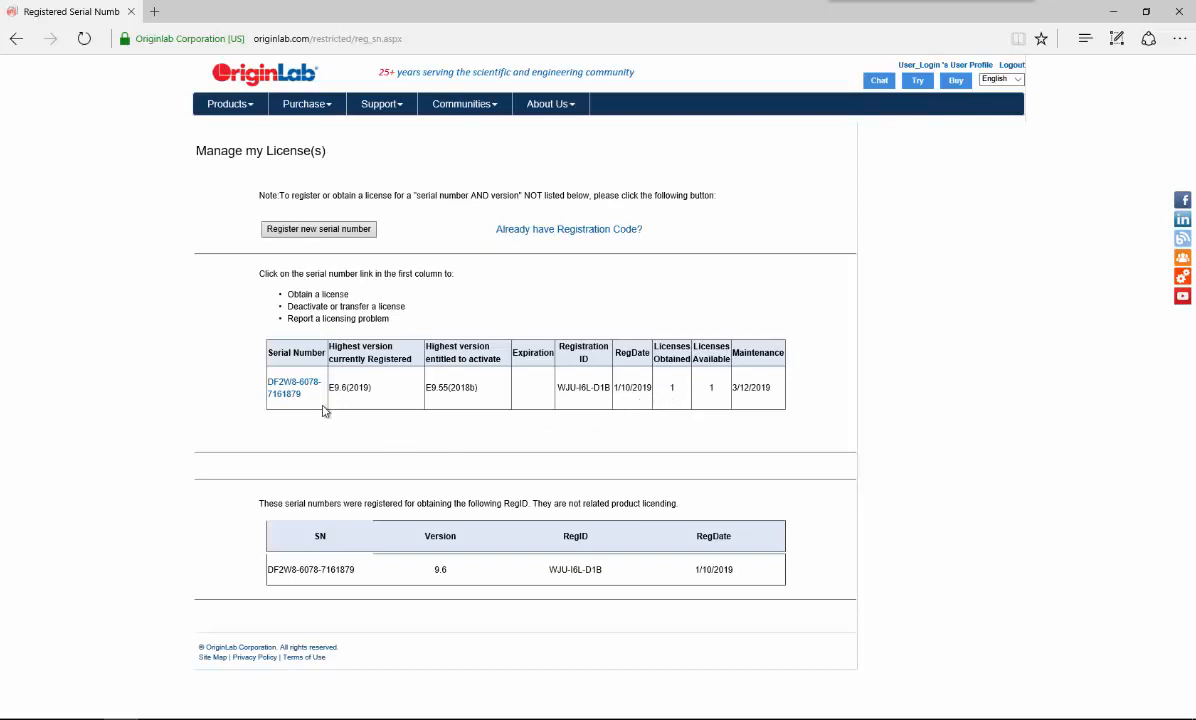
click(283, 381)
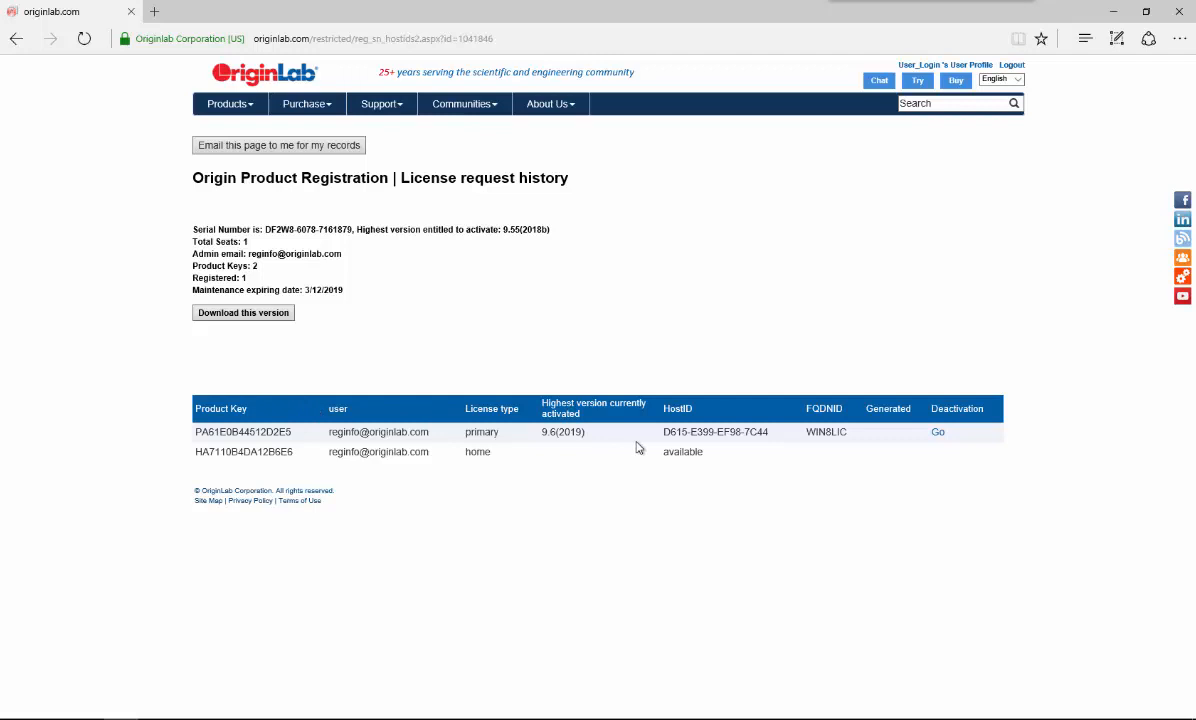
mouse_move(691, 448)
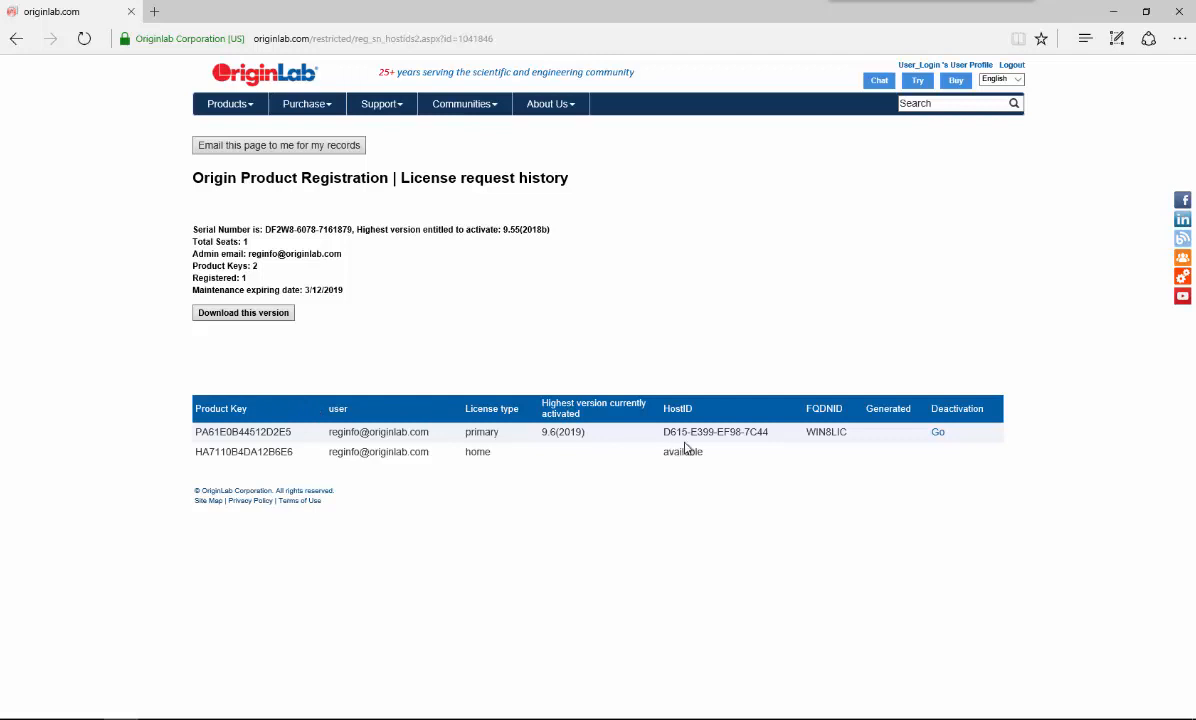
mouse_move(486, 589)
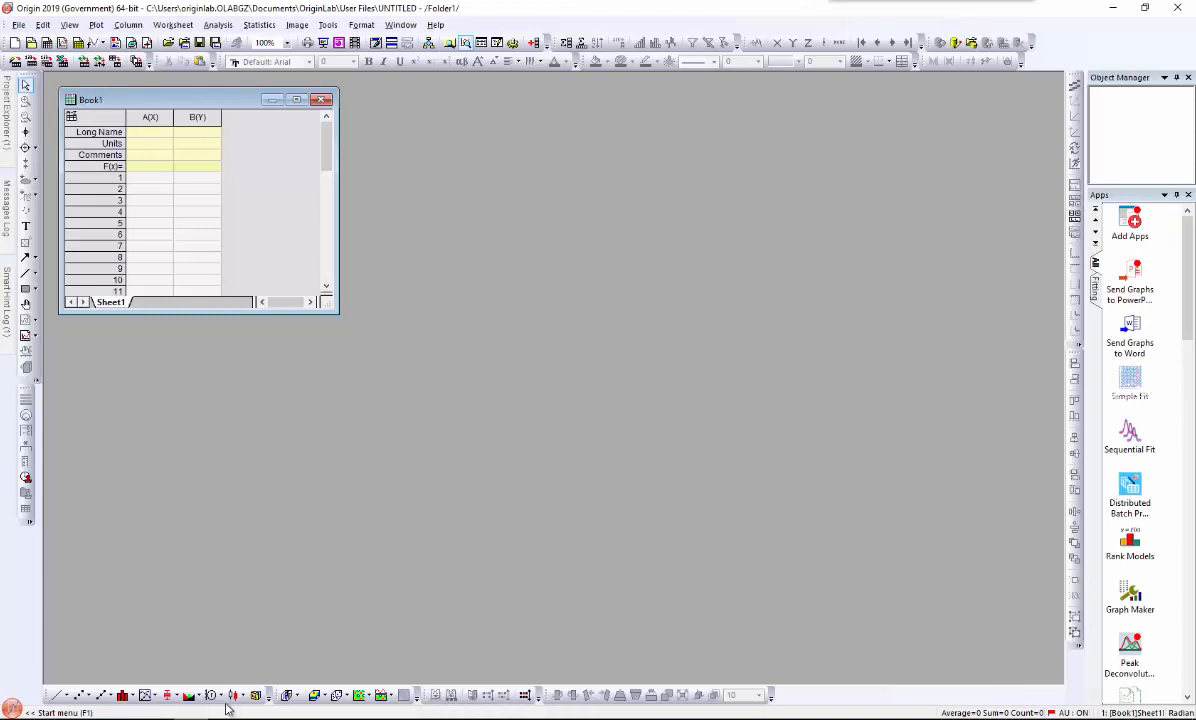
mouse_move(401, 549)
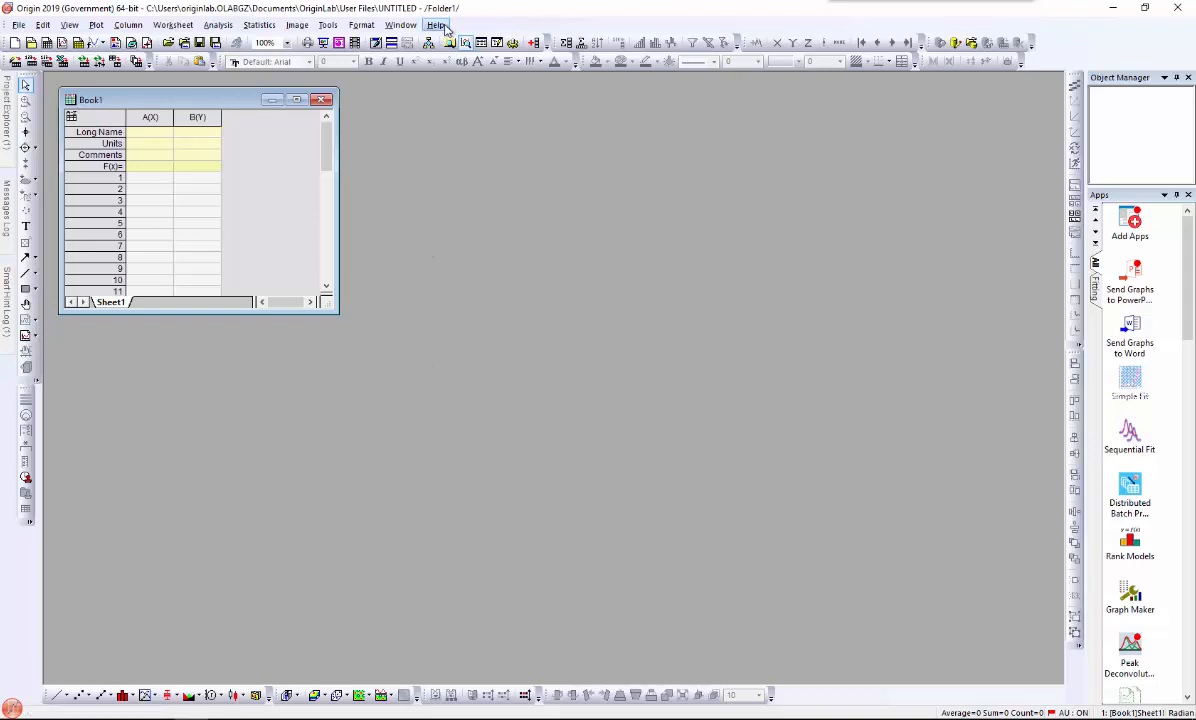
Deactivate the license online via Help > Deactivate License > Deactivate Now
click(443, 25)
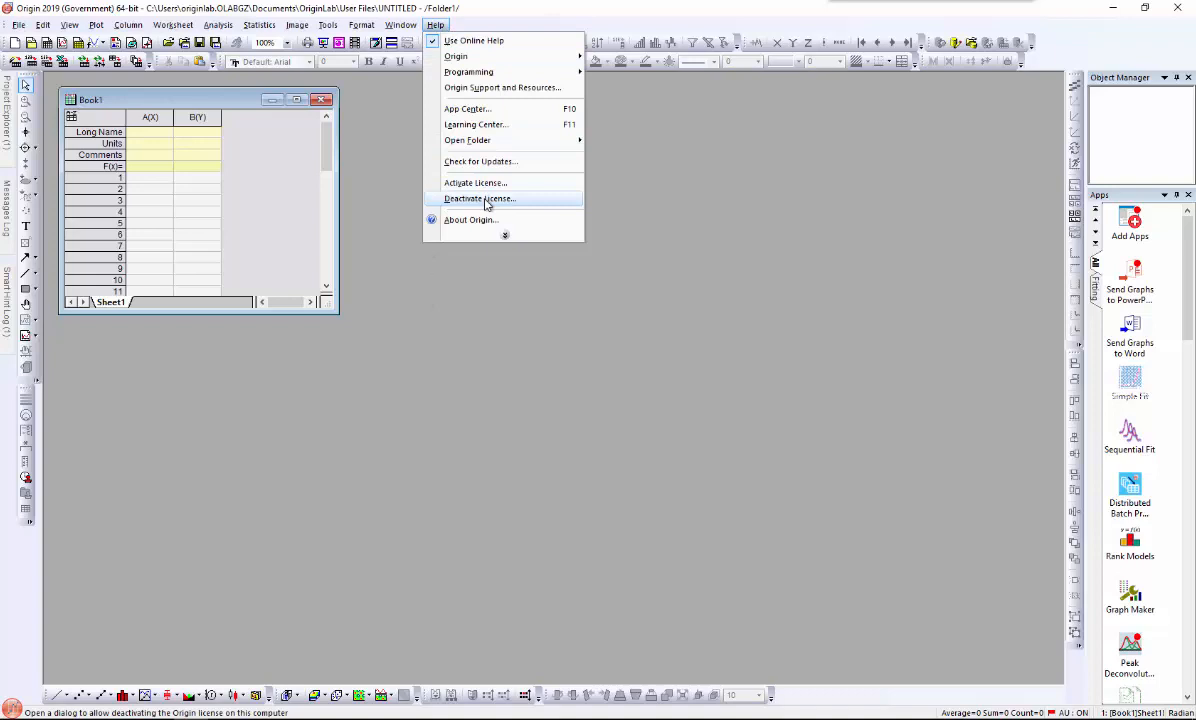
click(479, 198)
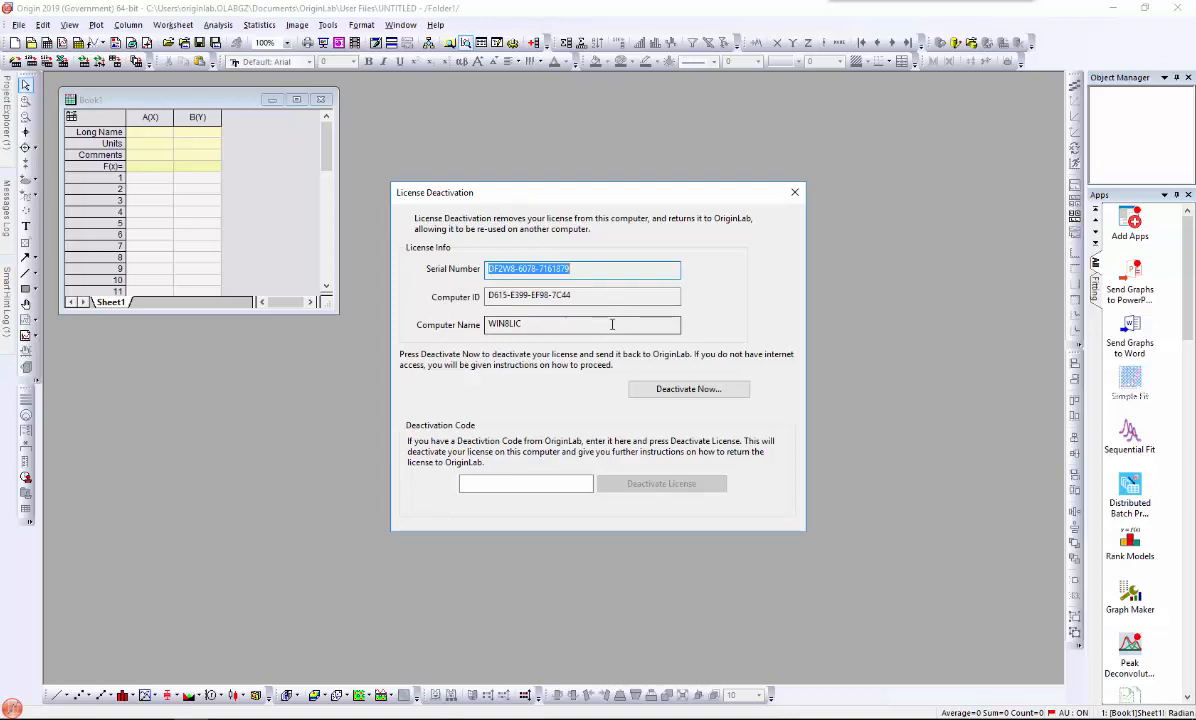
click(688, 389)
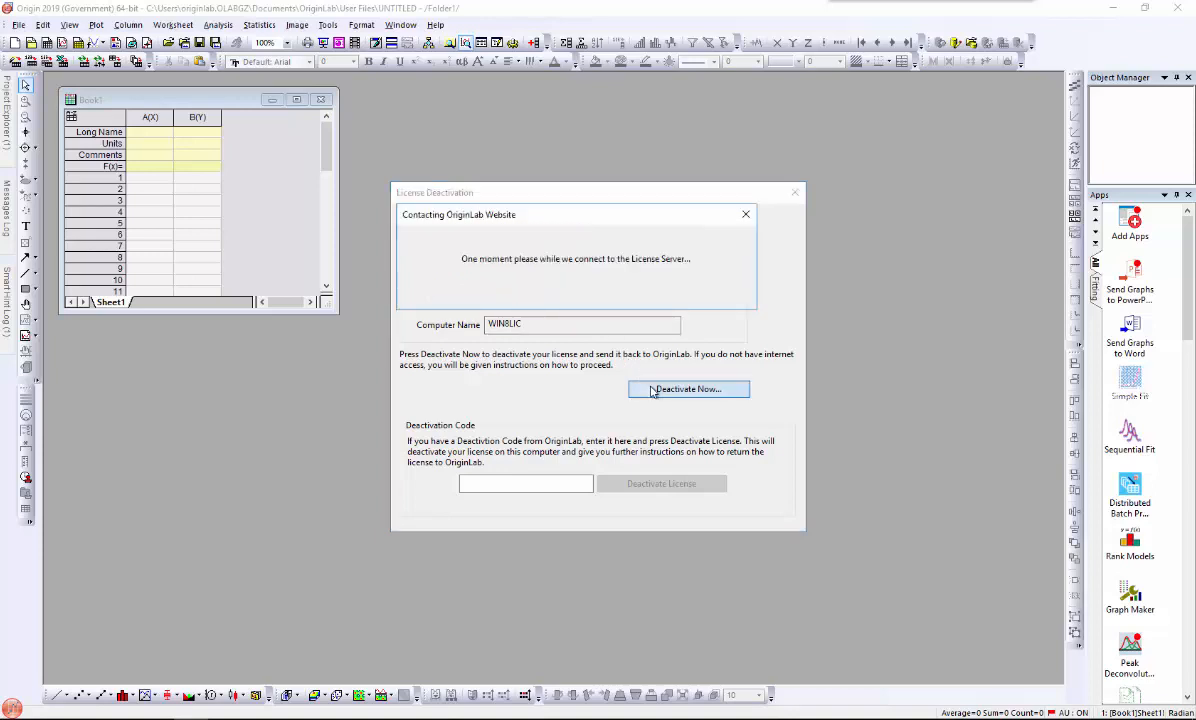
click(688, 389)
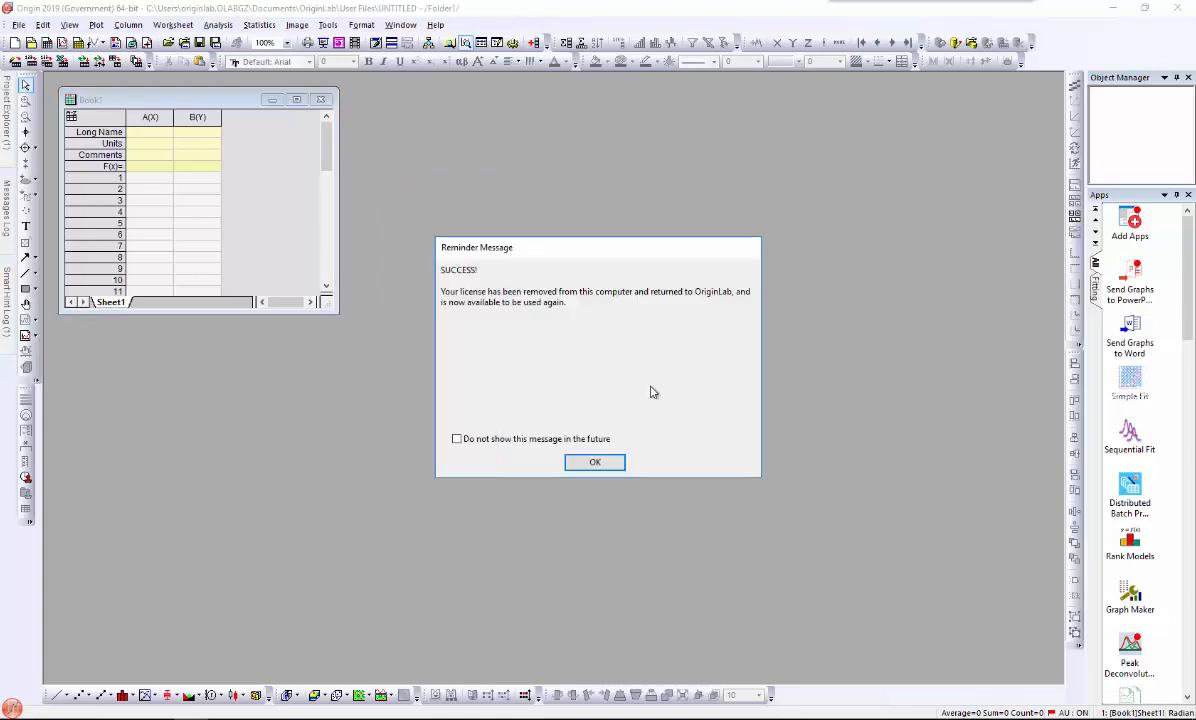
Dismiss the deactivation success message and the license expiry notice
click(594, 462)
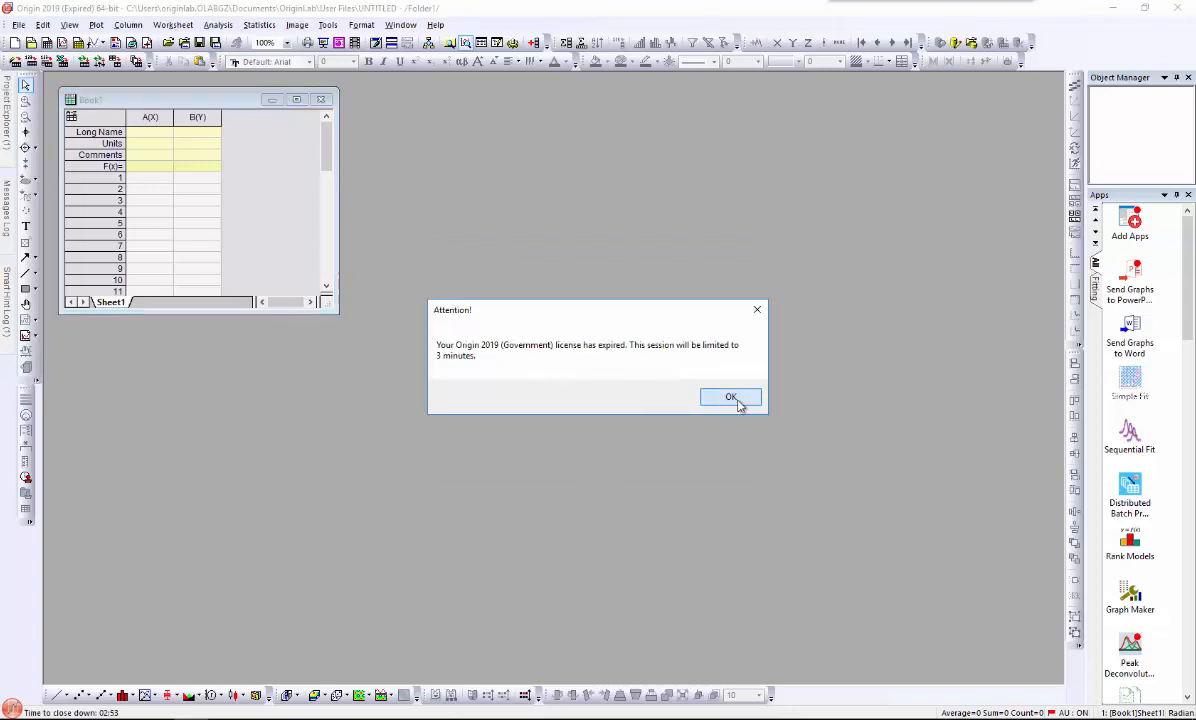
click(730, 396)
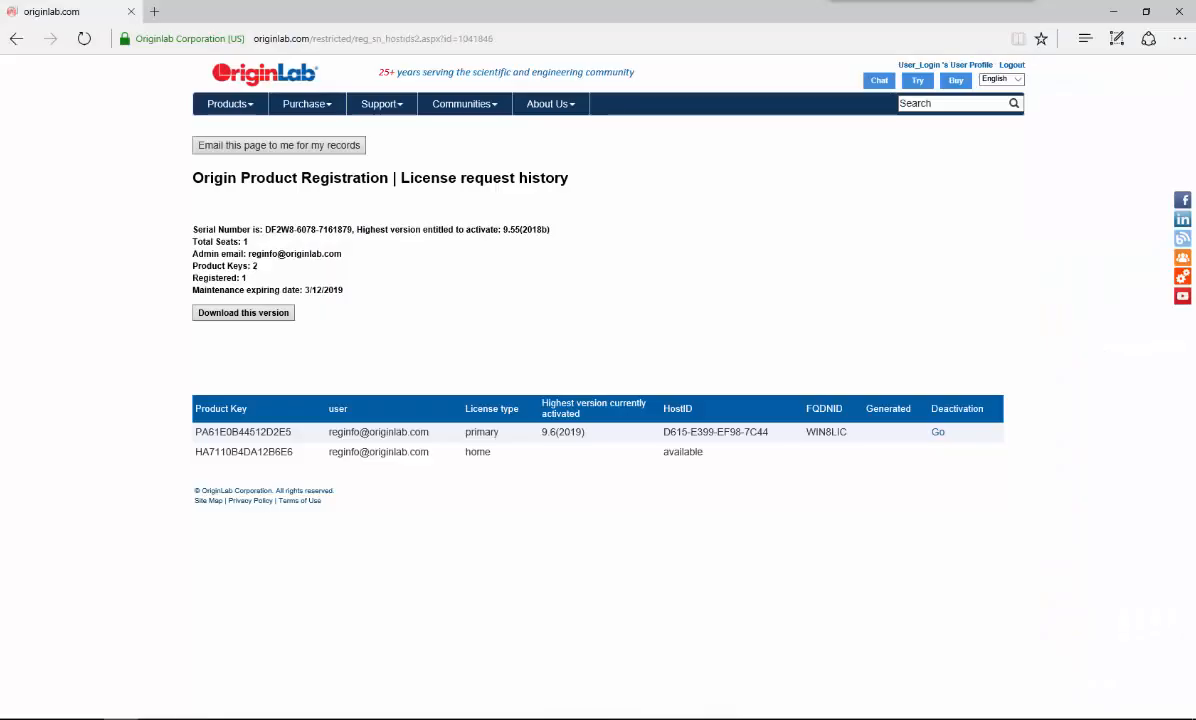
mouse_move(347, 603)
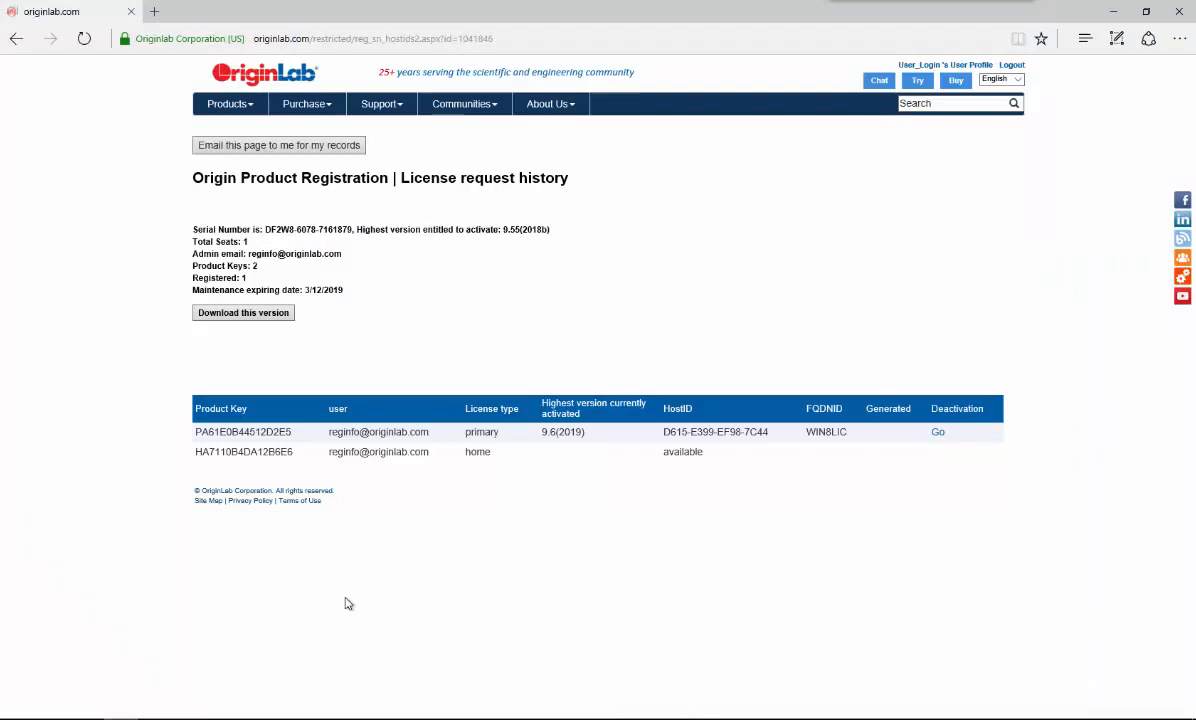
Reload the license history page to show both product keys available, zero registered
click(76, 39)
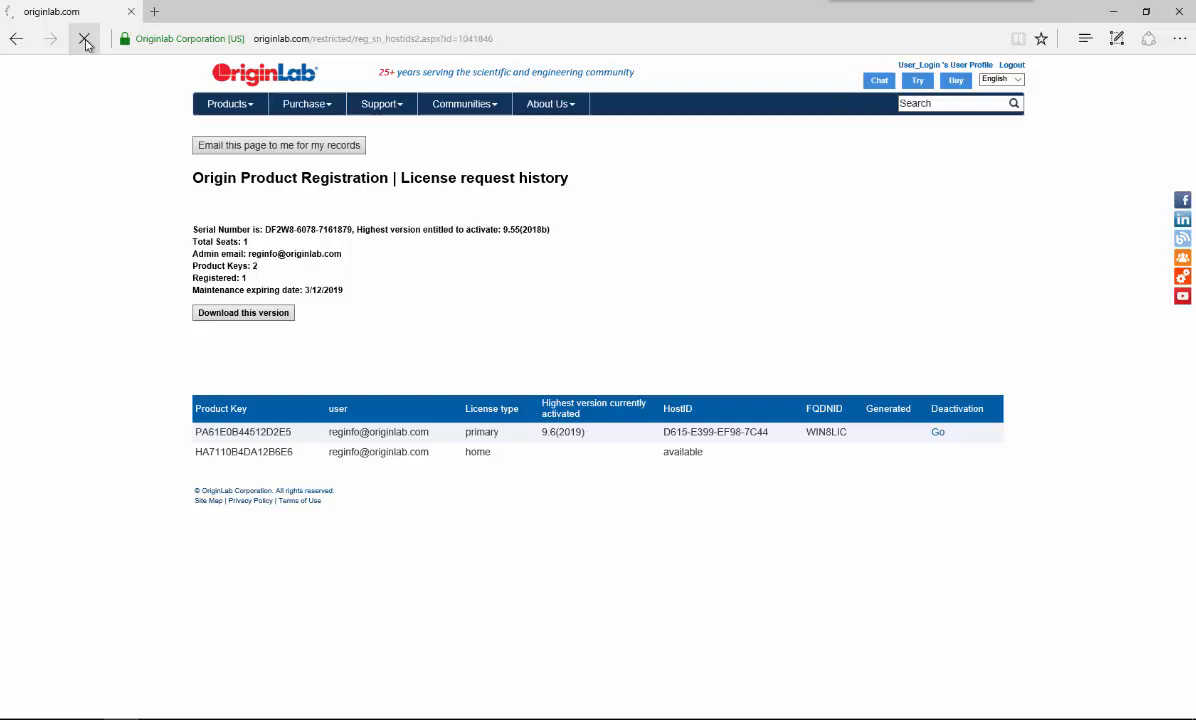
click(937, 432)
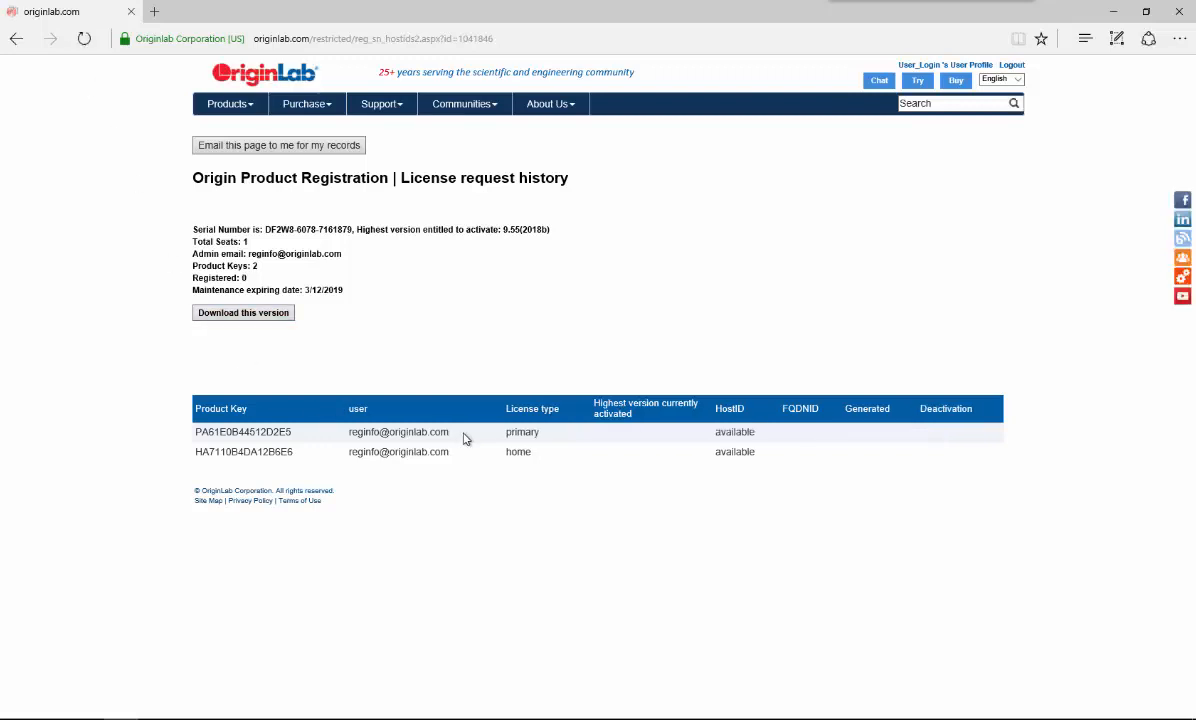
mouse_move(706, 448)
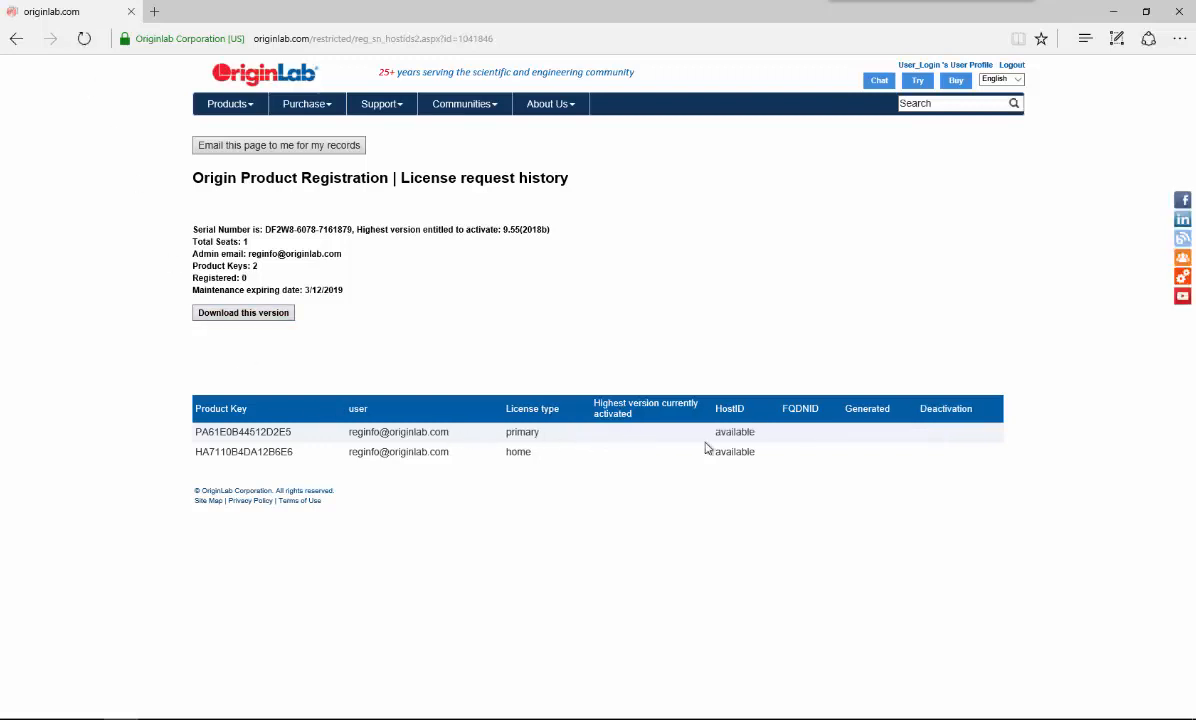
mouse_move(734, 446)
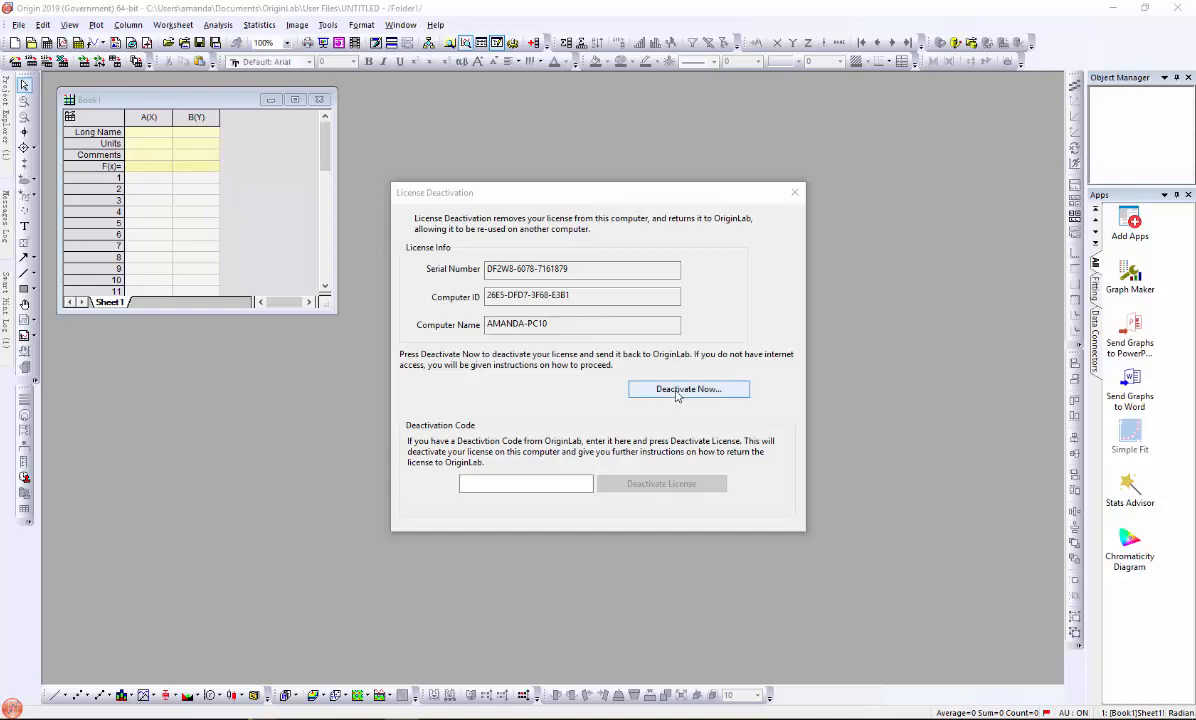
Attempt deactivation, then copy the manual-deactivation link from Notepad
click(688, 389)
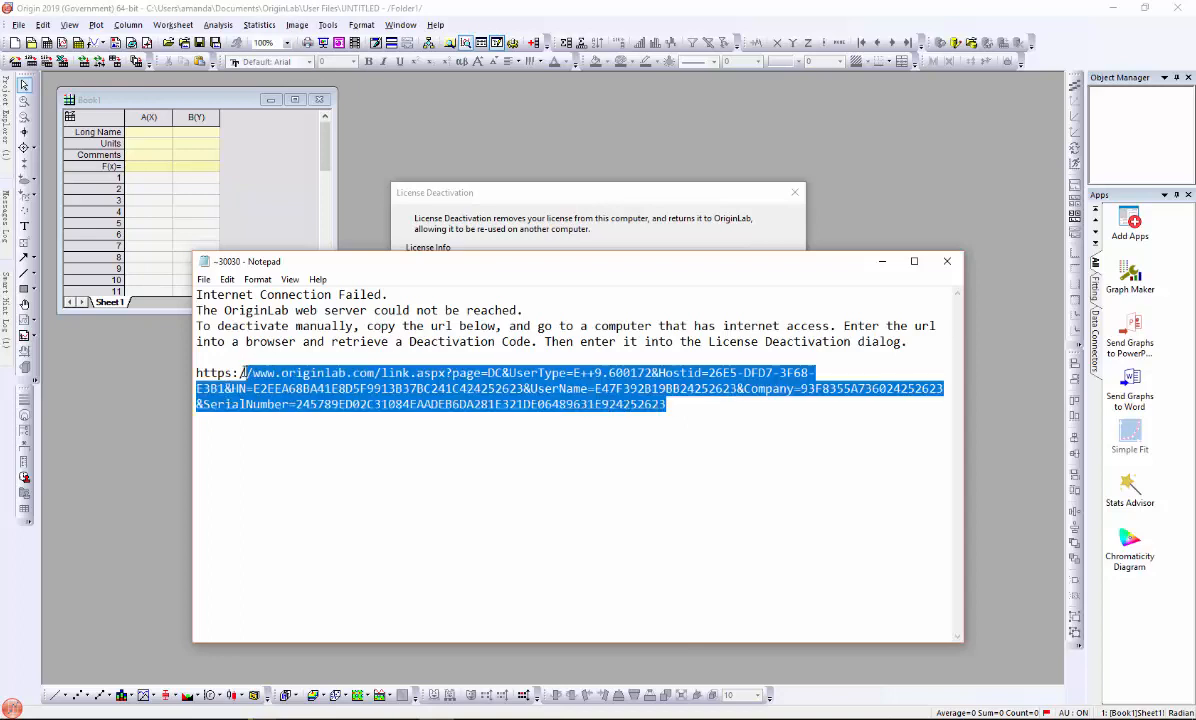
right_click(300, 388)
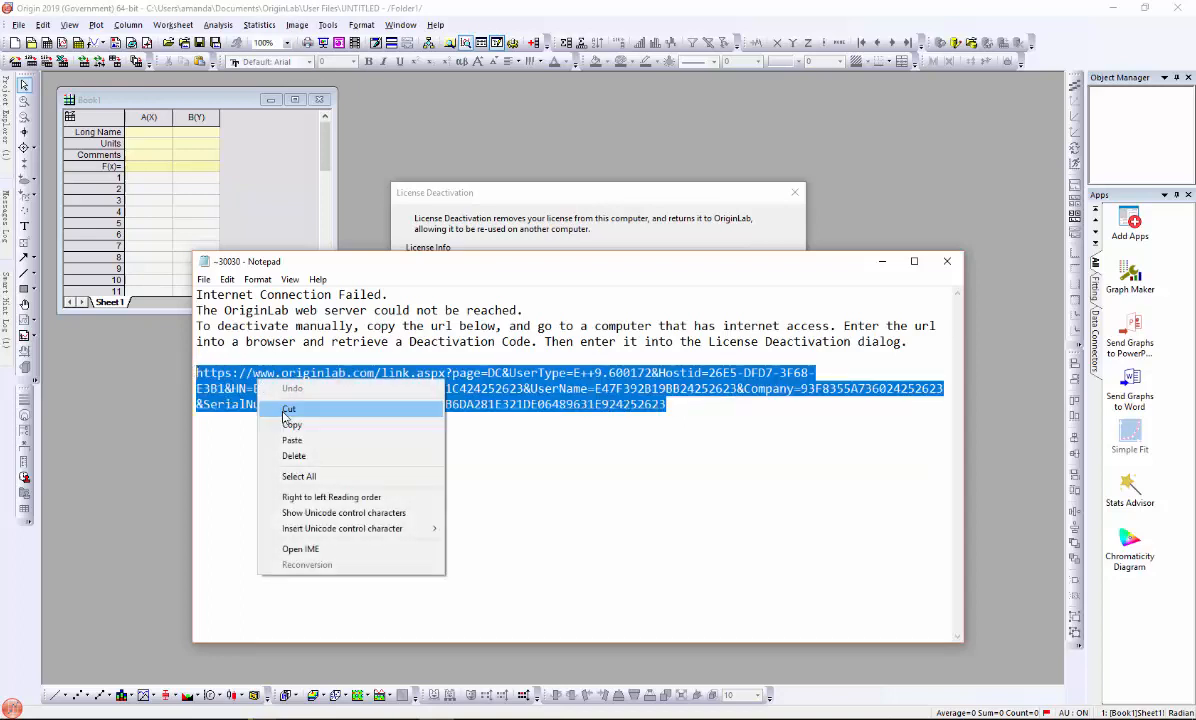
click(291, 424)
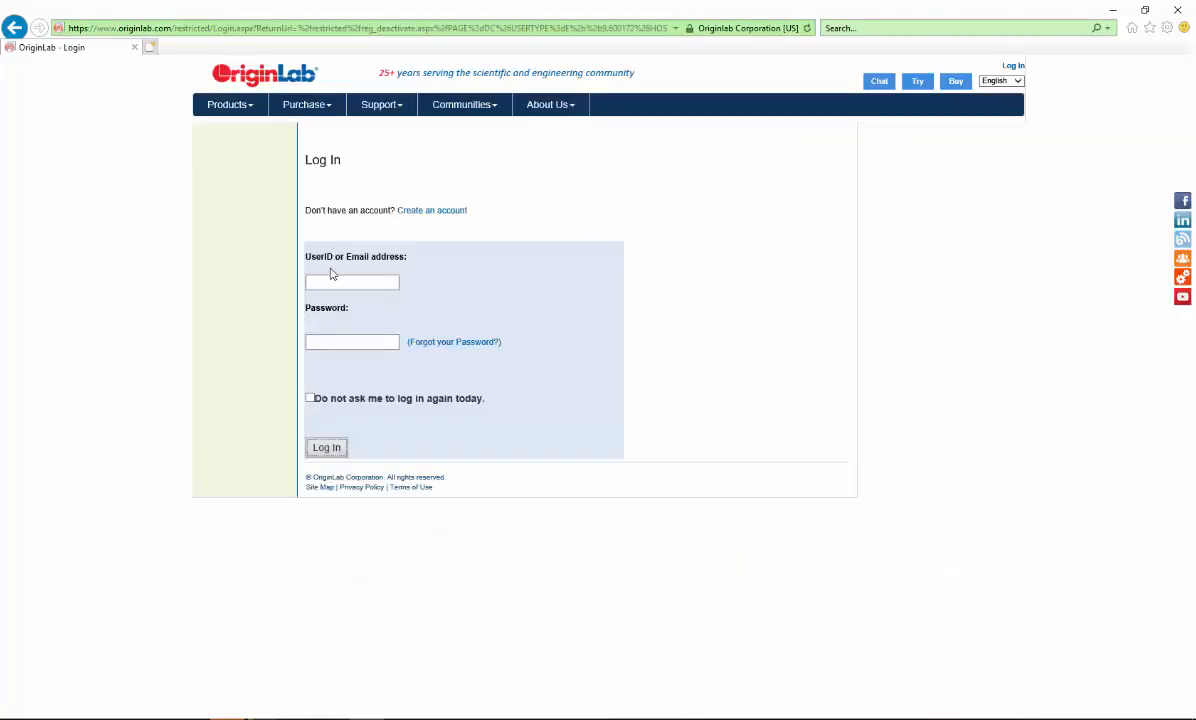
Sign in to the OriginLab account with user ID and password
text(User_Login)
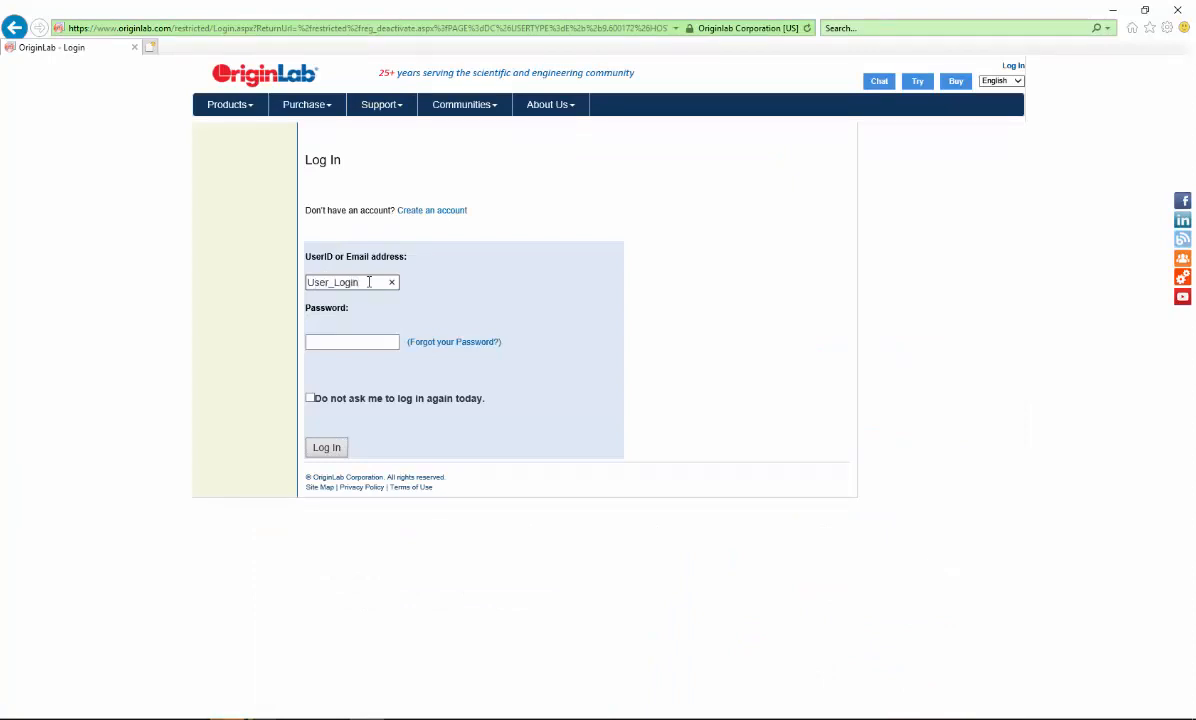
text(••)
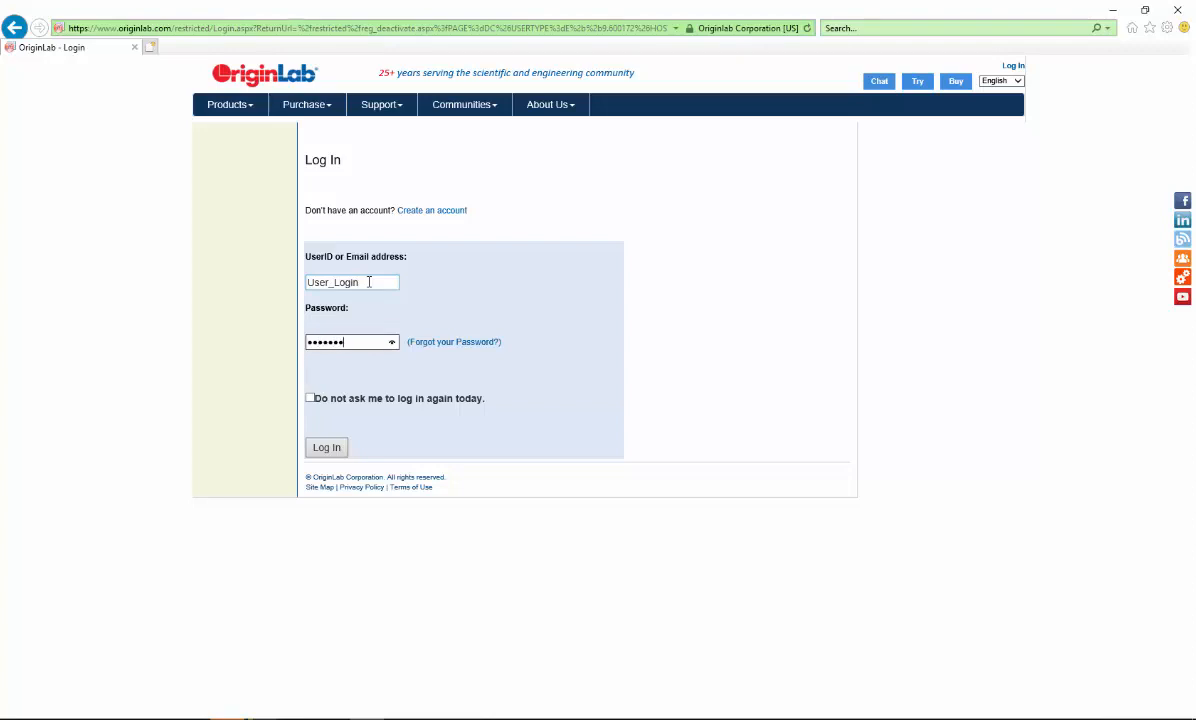
click(326, 447)
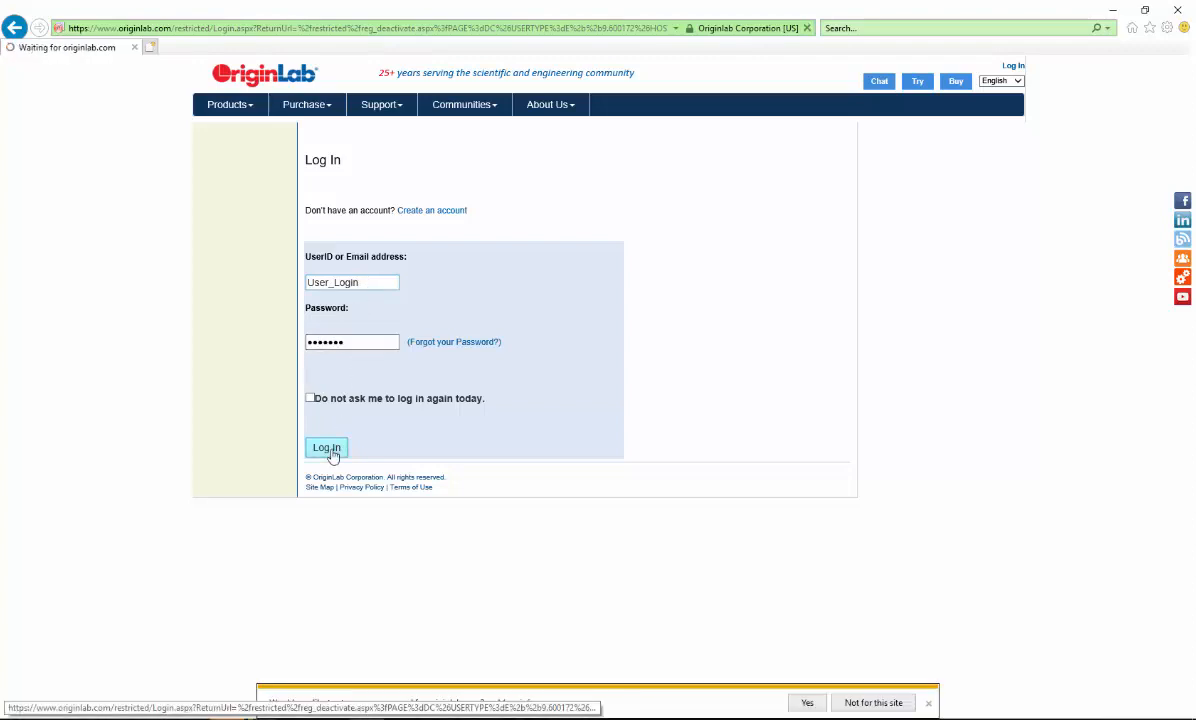
click(326, 448)
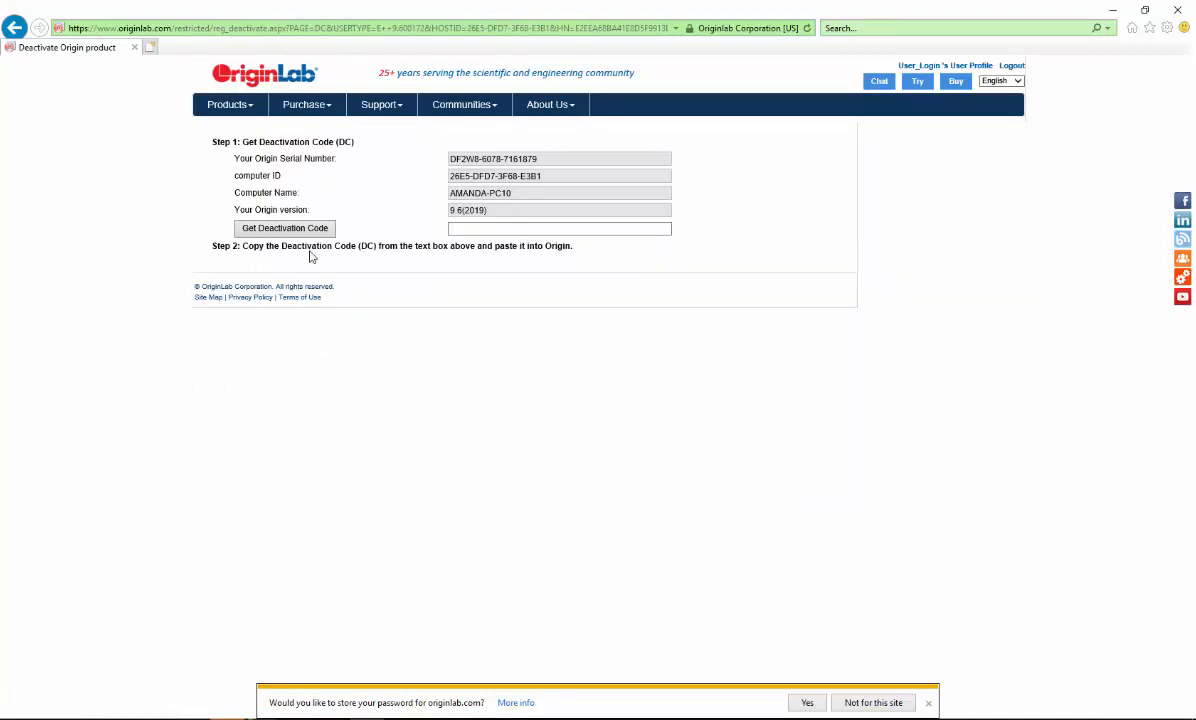
Generate this computer's deactivation code and copy it
click(284, 228)
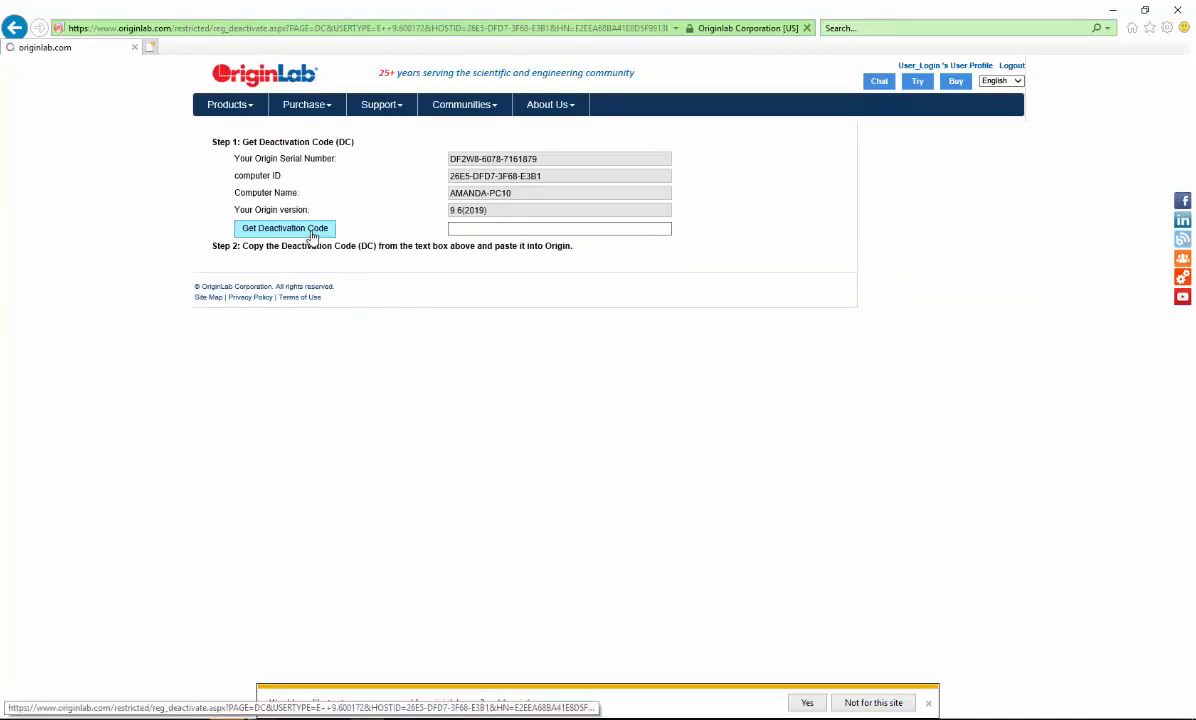
click(284, 228)
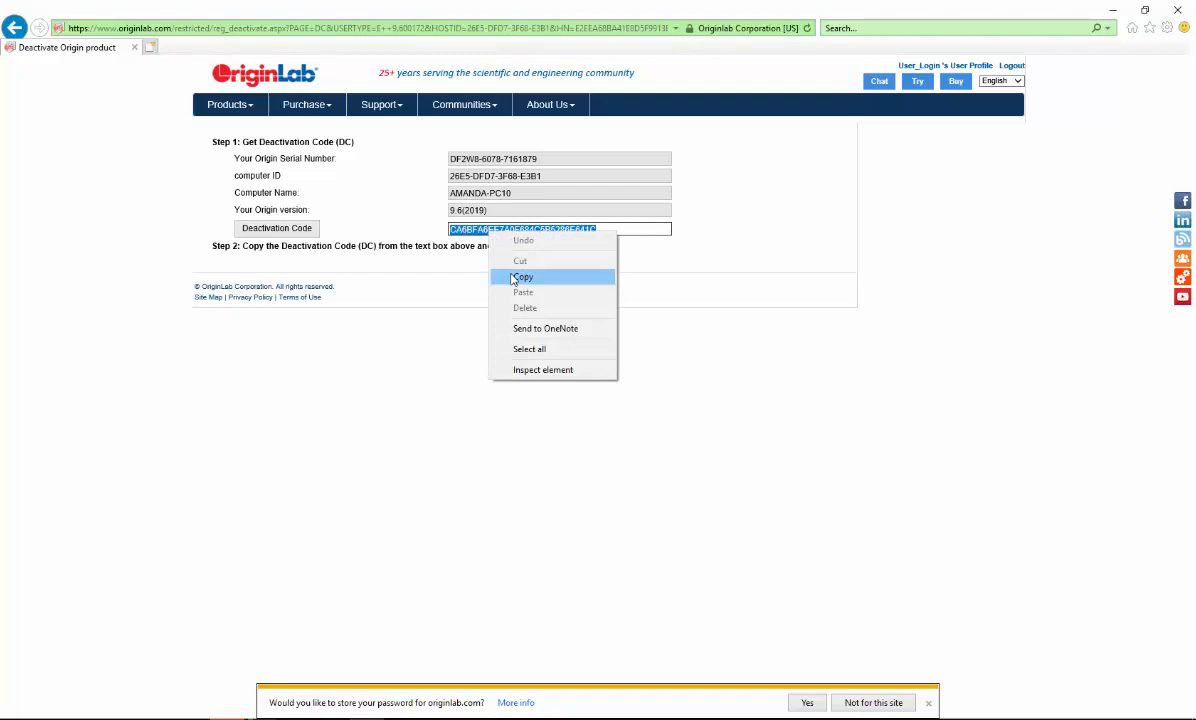
click(526, 277)
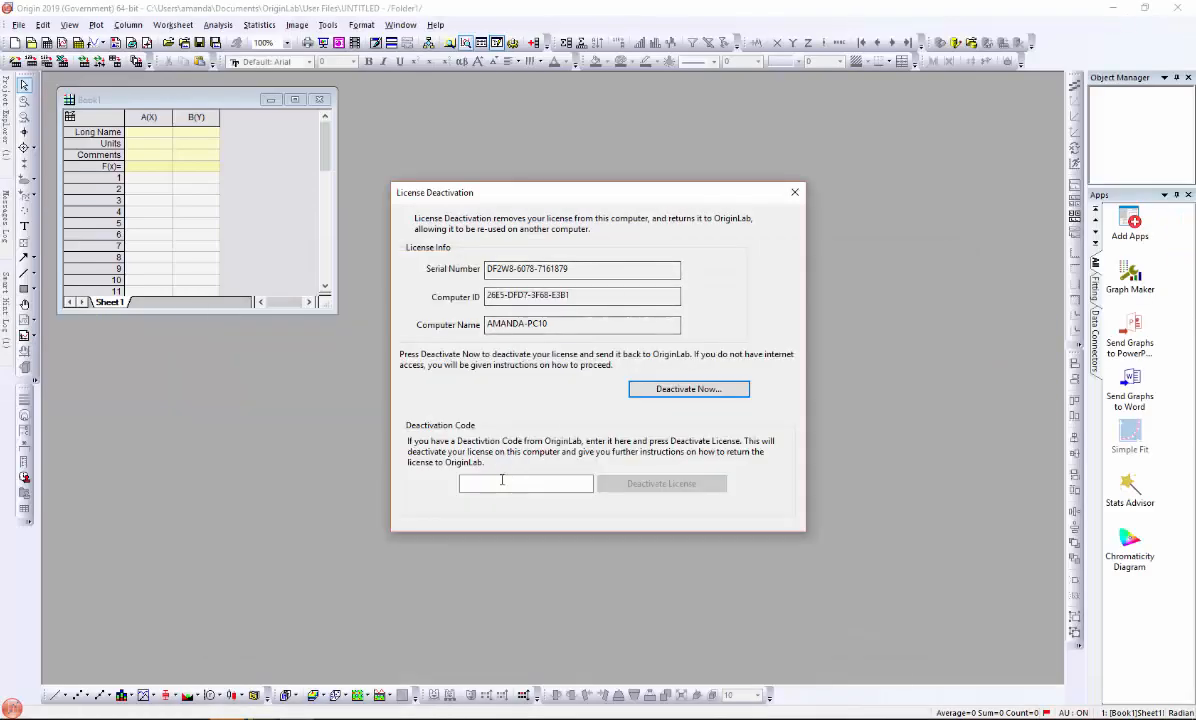
Paste the website's deactivation code into Origin's Deactivation Code box and deactivate the license
right_click(525, 483)
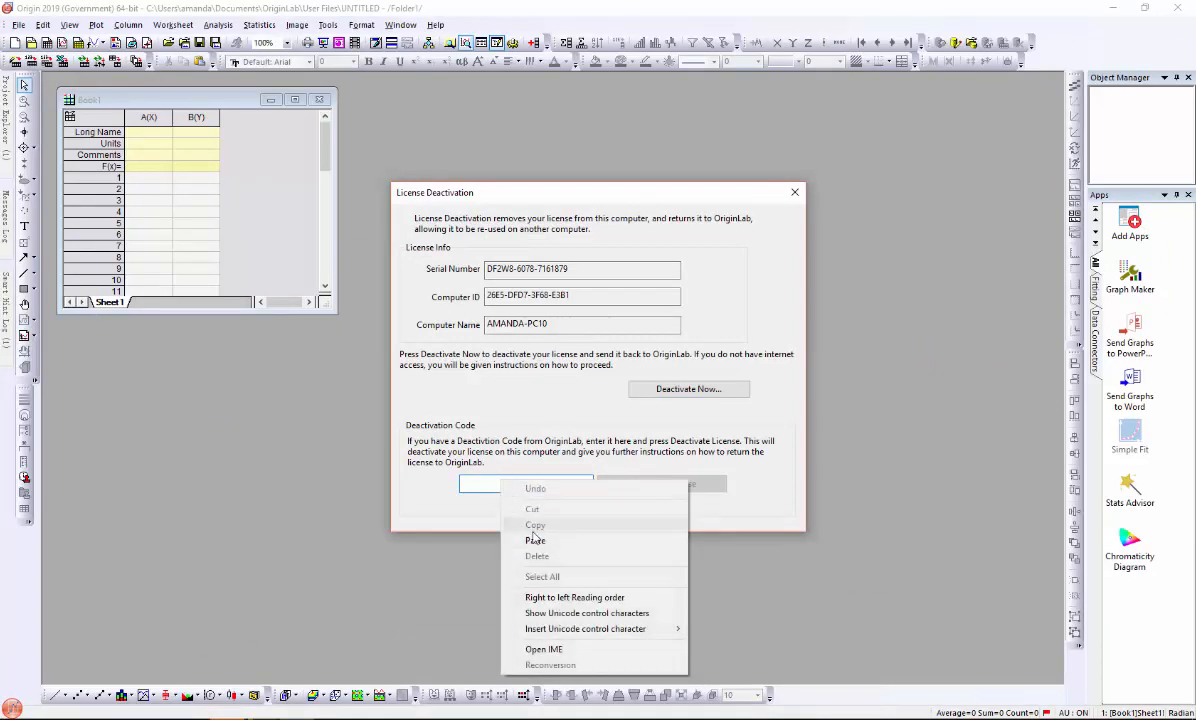
click(536, 540)
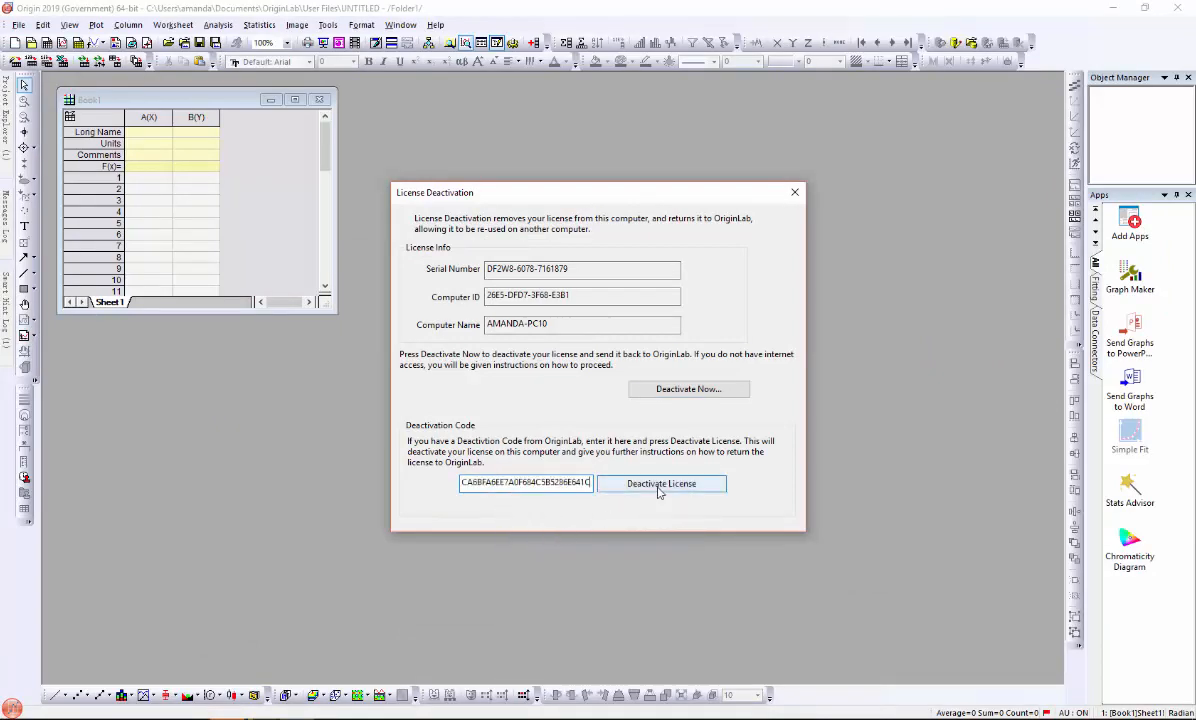
click(661, 483)
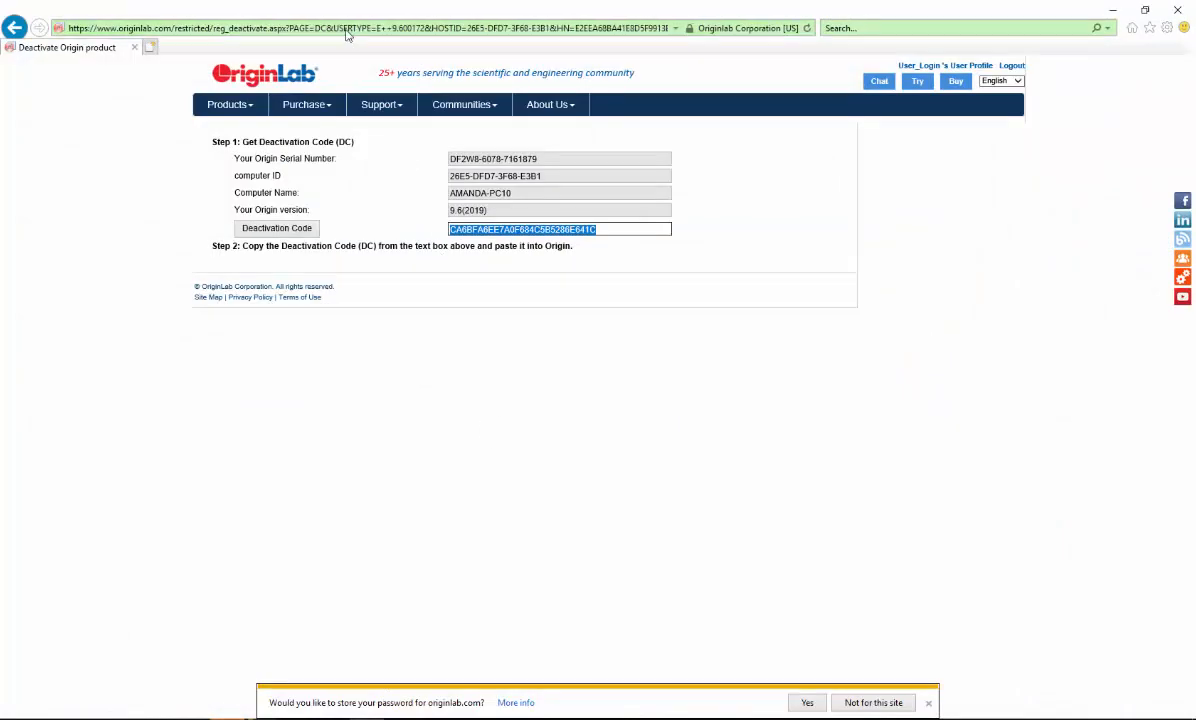
Load the pasted license-return URL in the browser and confirm with Continue until Success
right_click(345, 27)
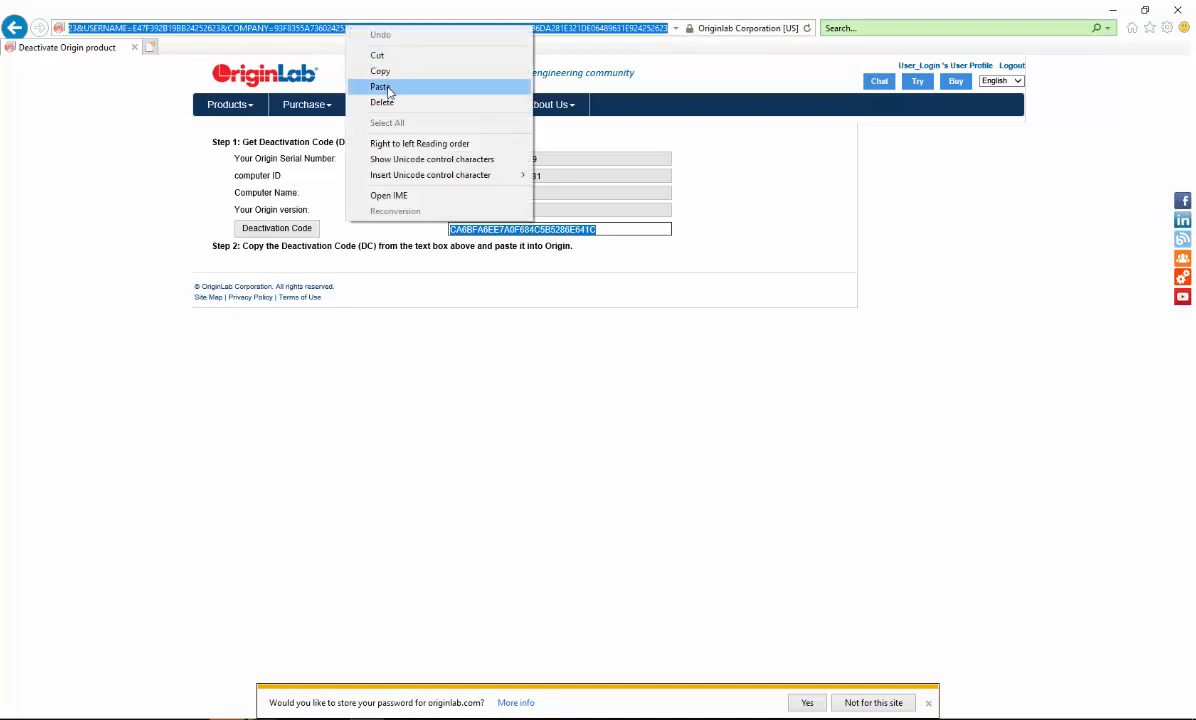
click(377, 86)
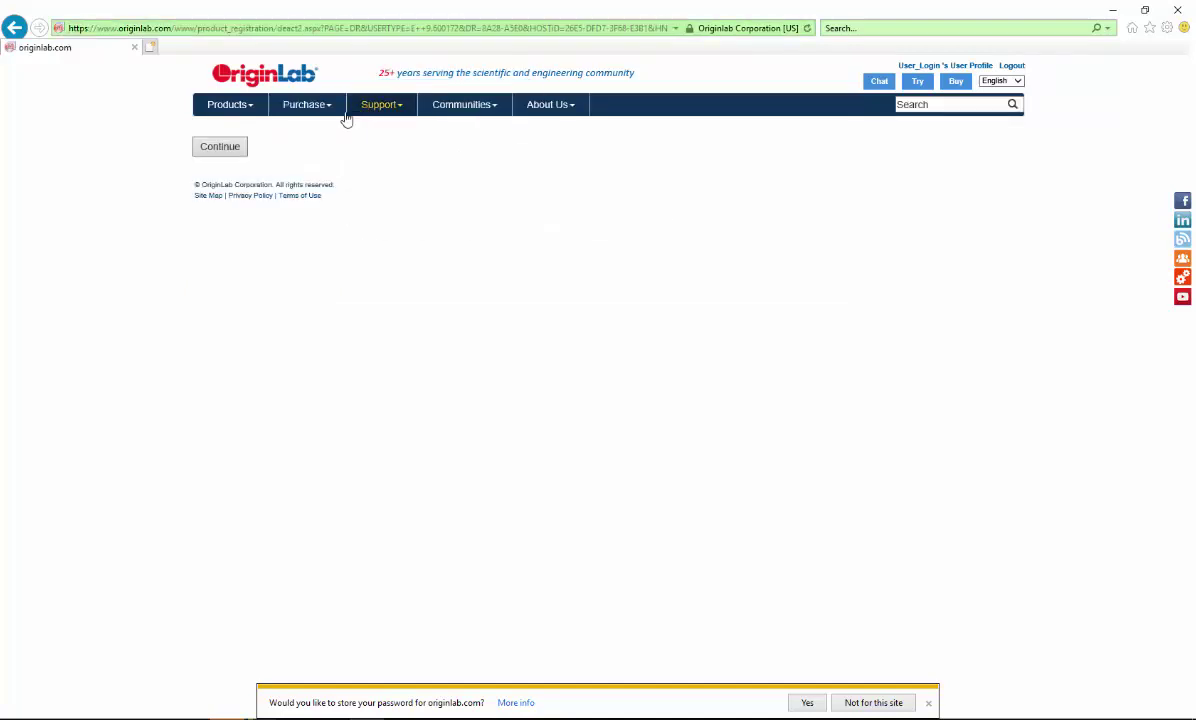
click(219, 146)
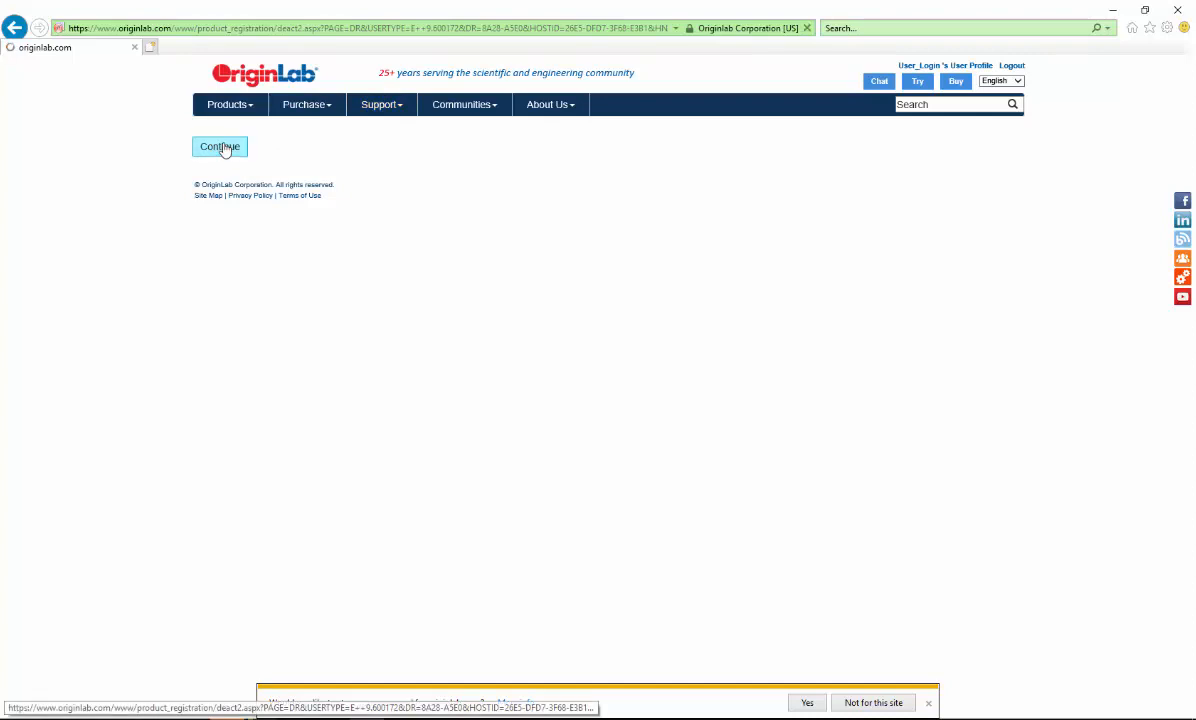
click(219, 147)
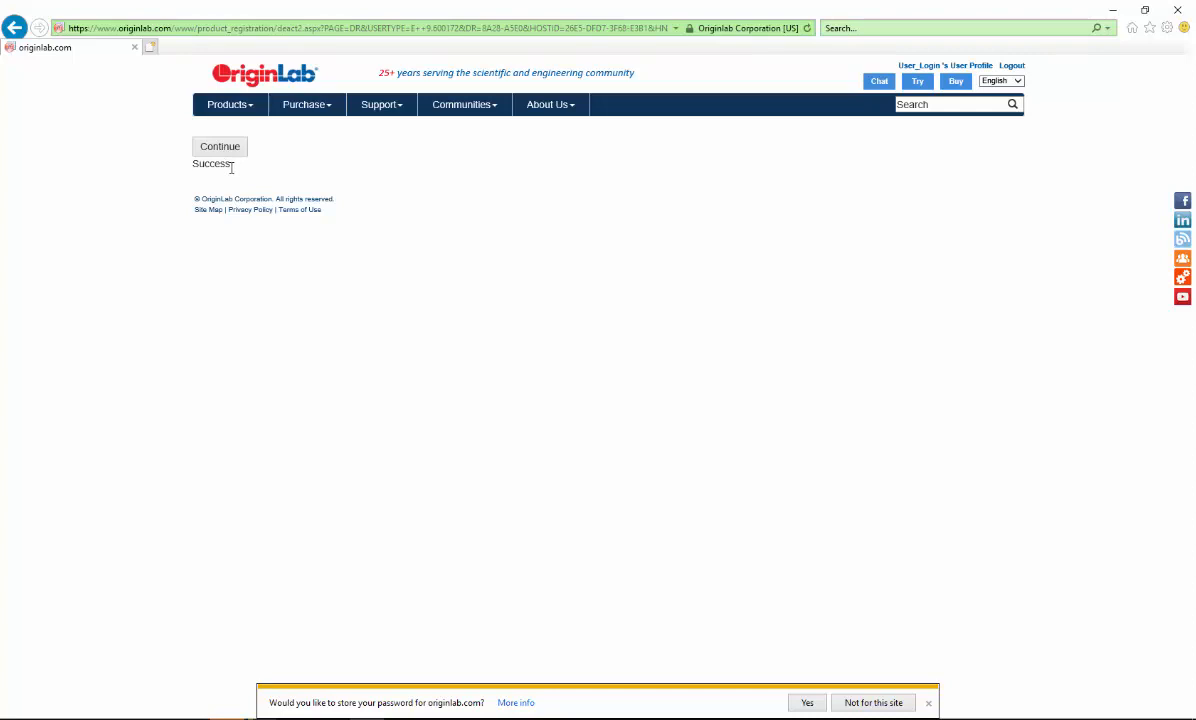
click(219, 146)
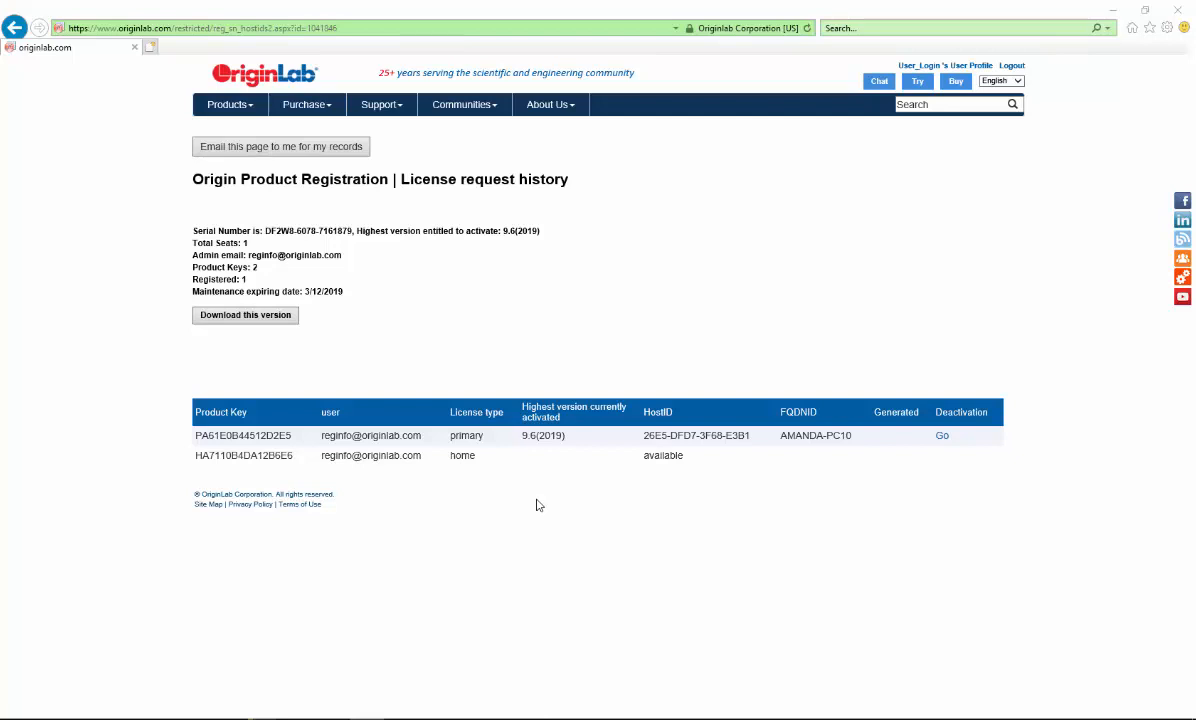
mouse_move(941, 435)
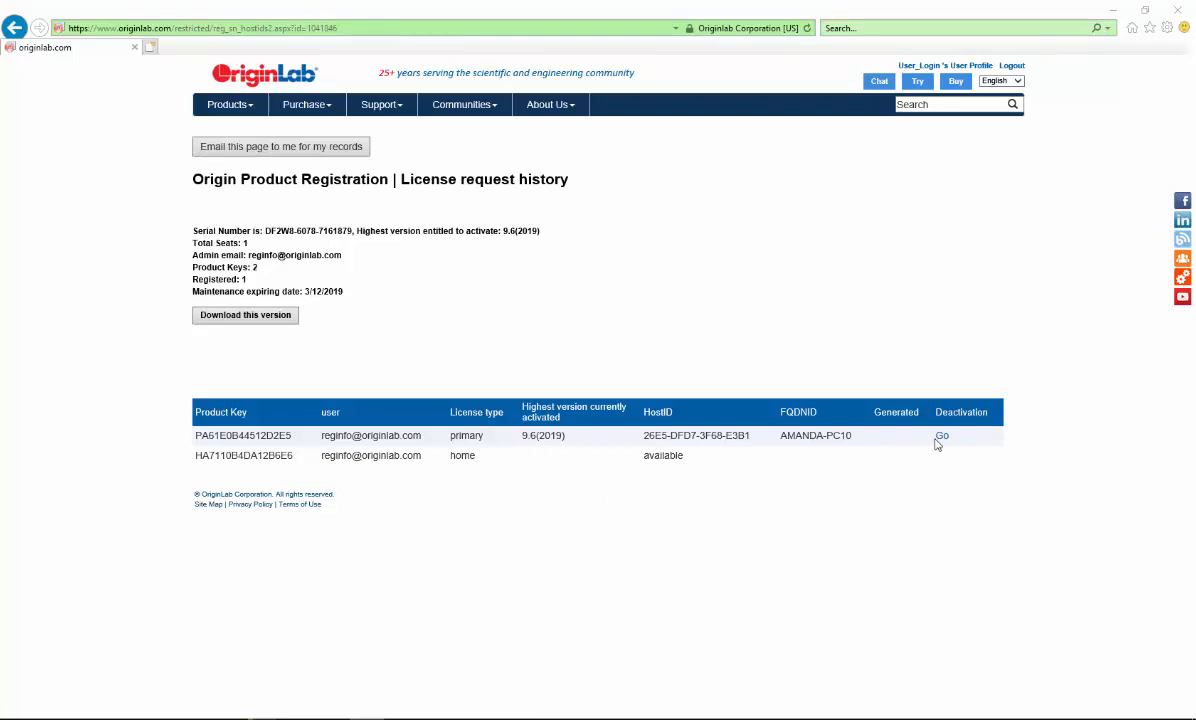
Remotely deactivate the primary product key on AMANDA-PC10 via Go and Continue
click(941, 435)
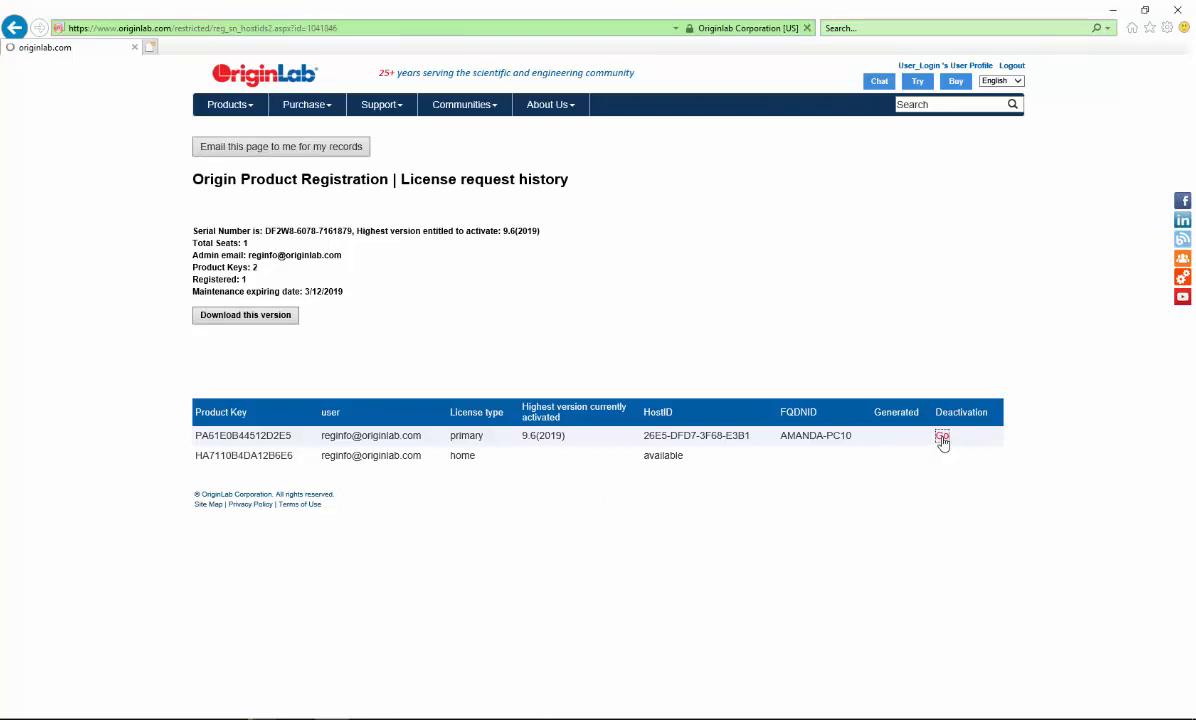
click(942, 435)
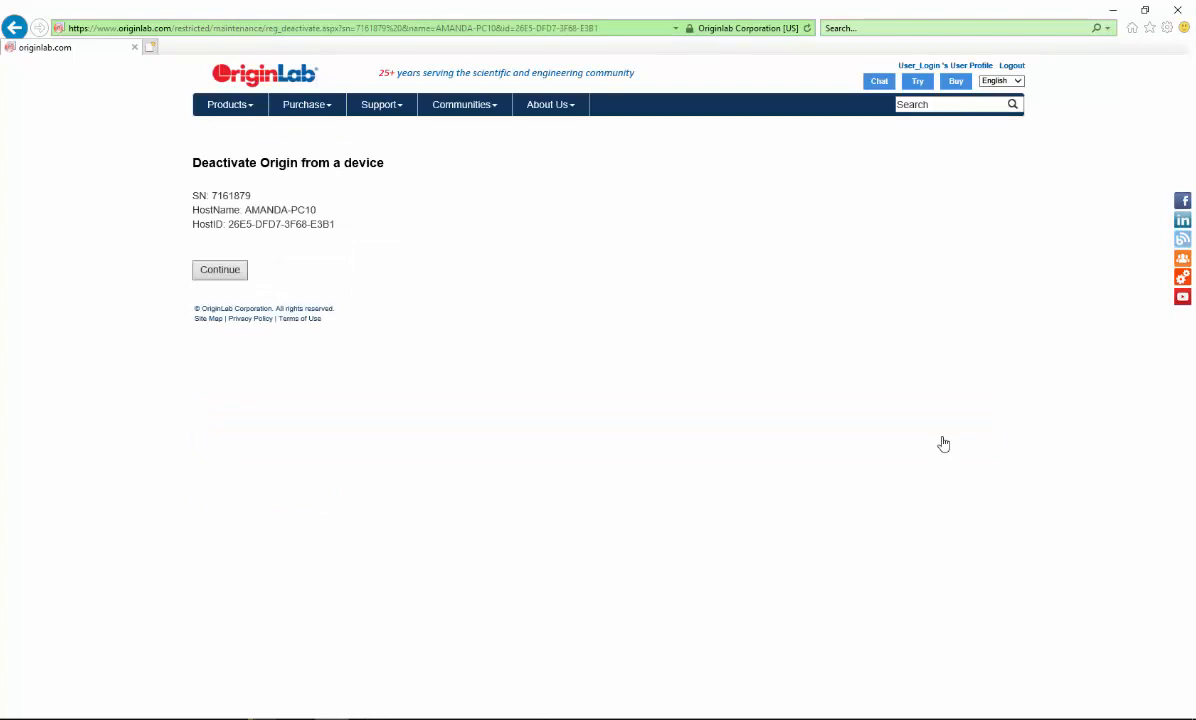
mouse_move(236, 281)
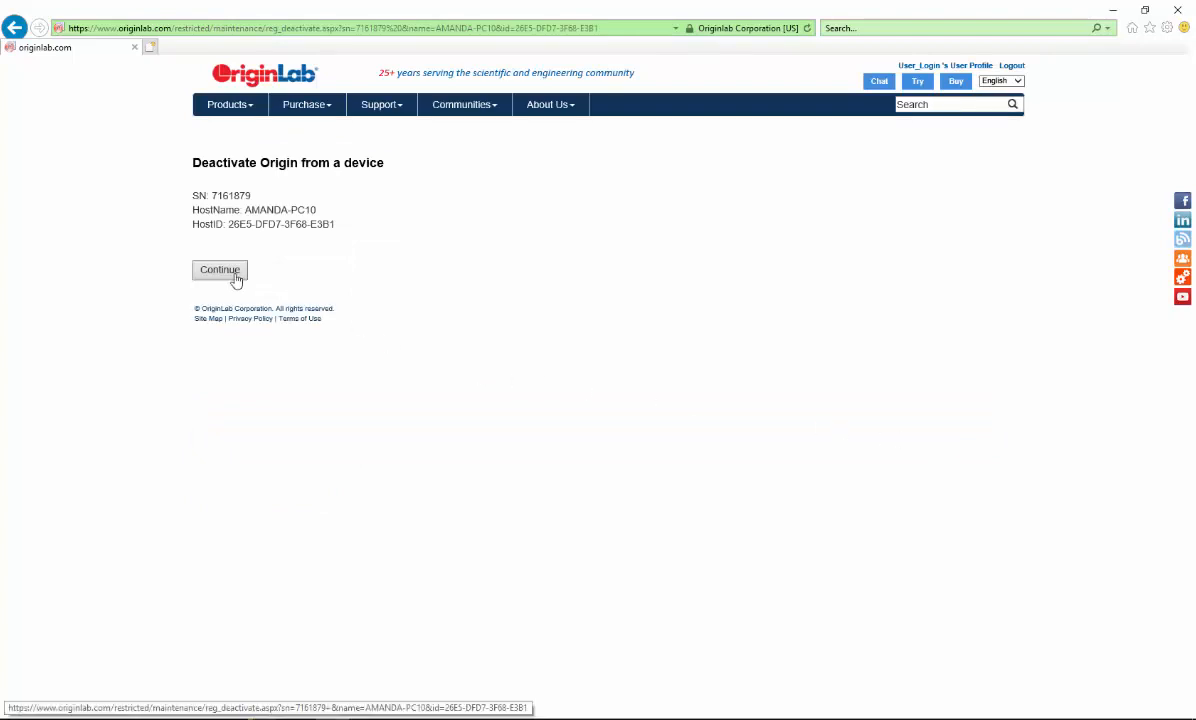
click(219, 270)
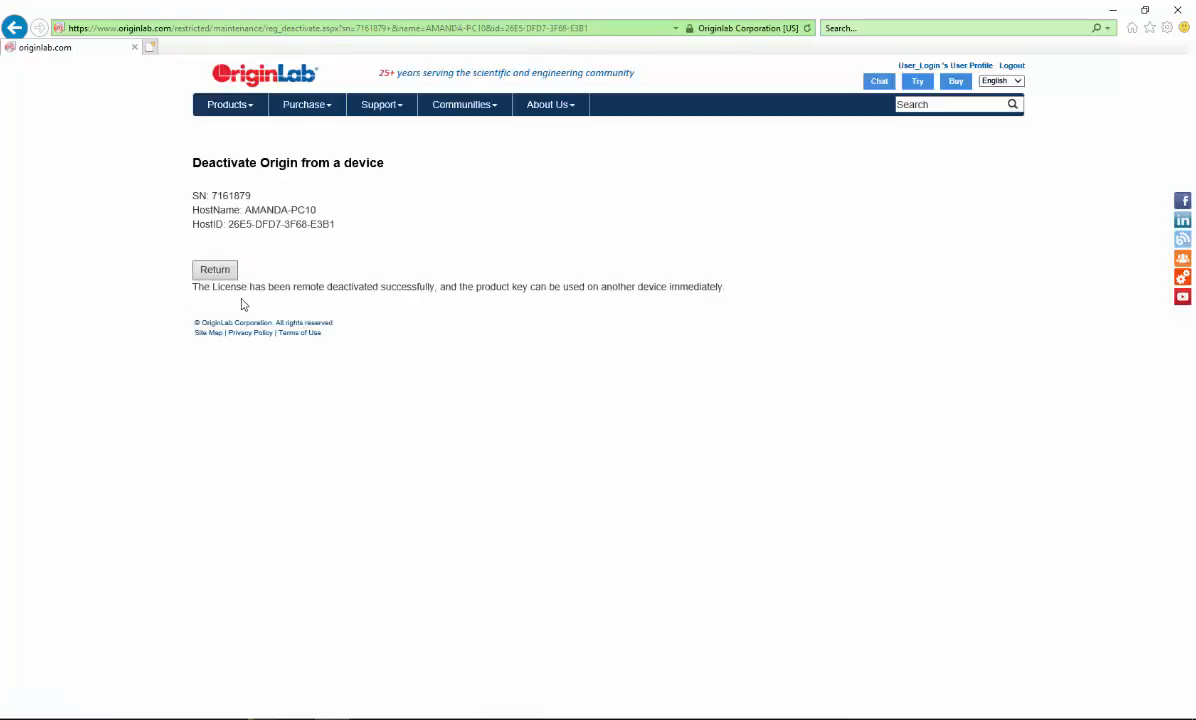